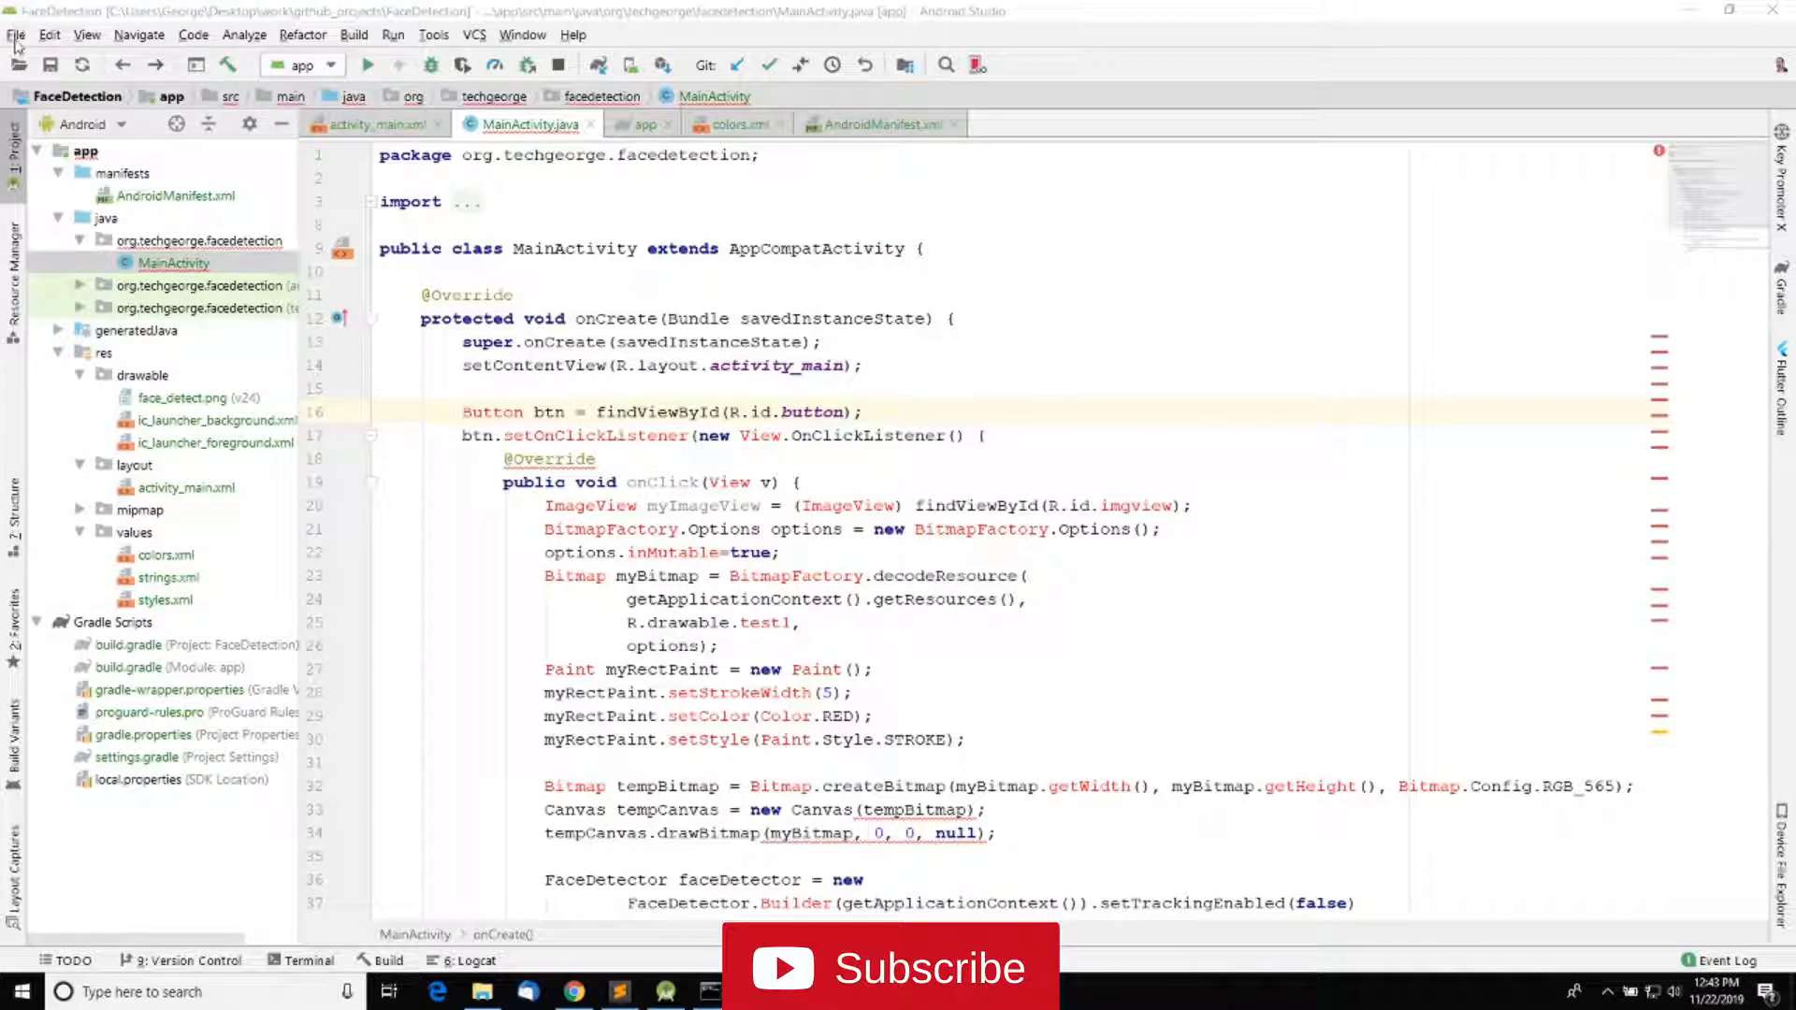
# Open the IDE Settings from the File menu at the Appearance page.
pyautogui.click(17, 34)
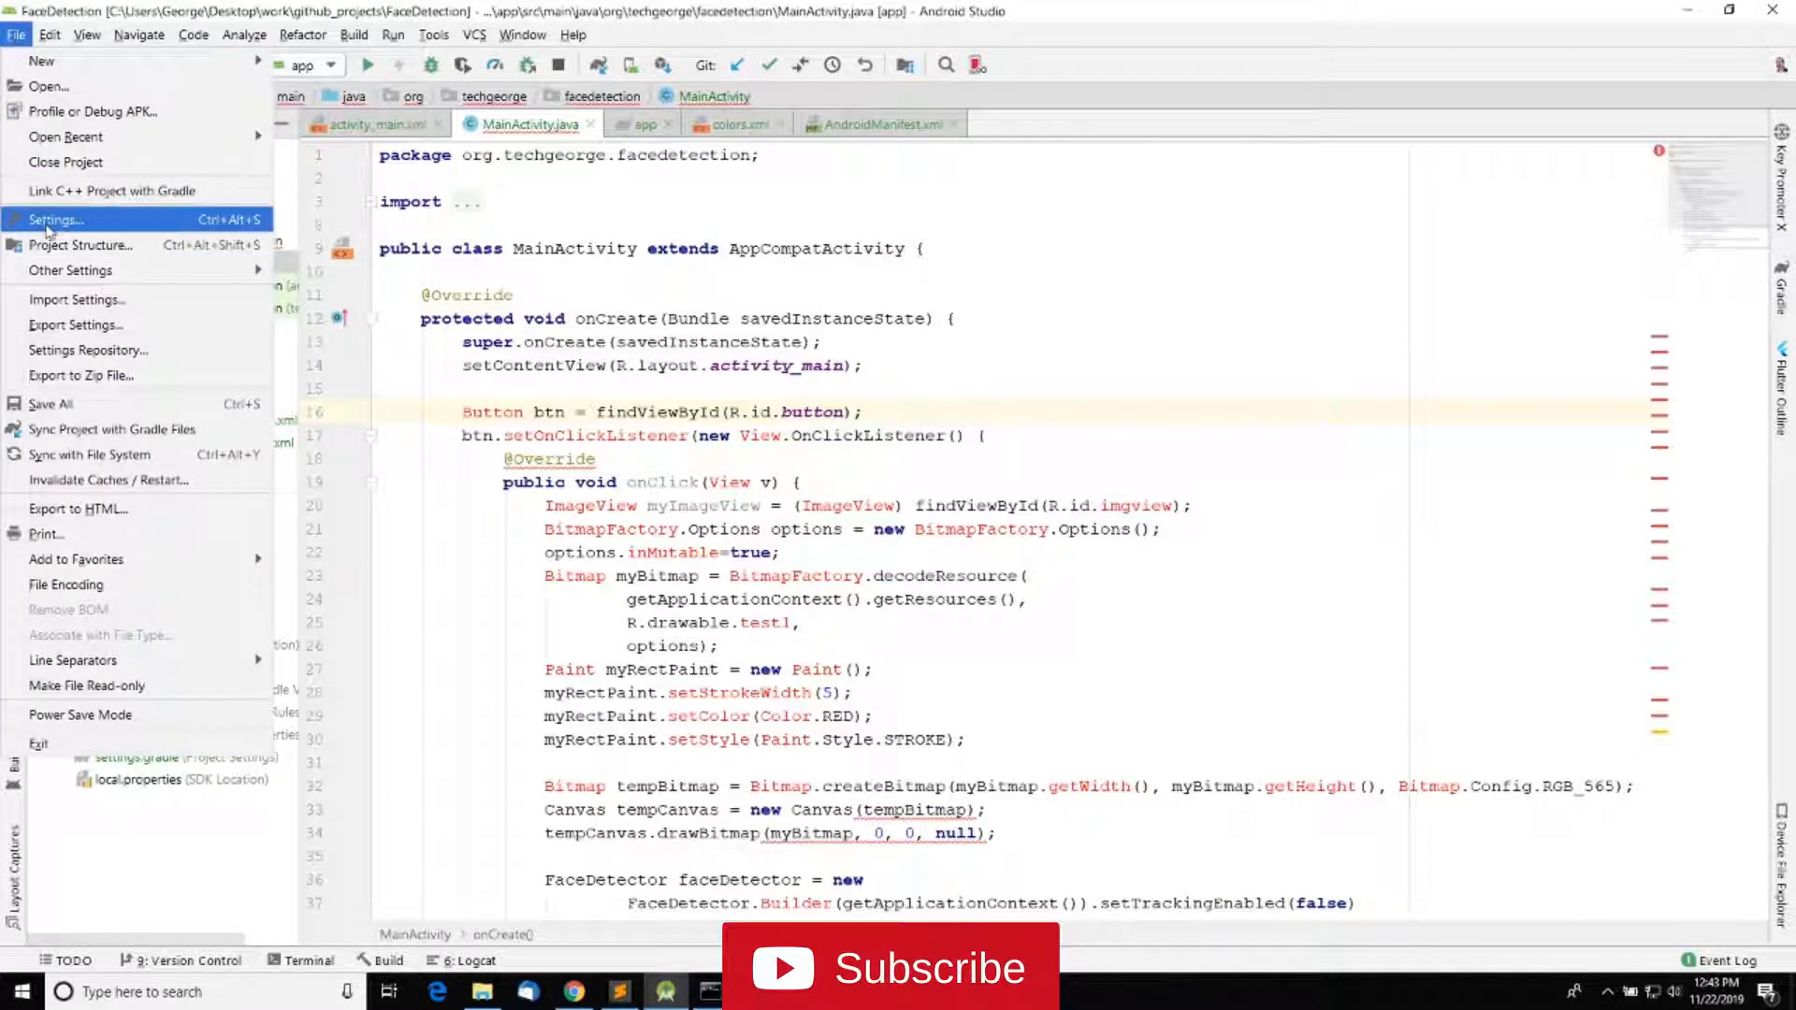
pyautogui.click(54, 219)
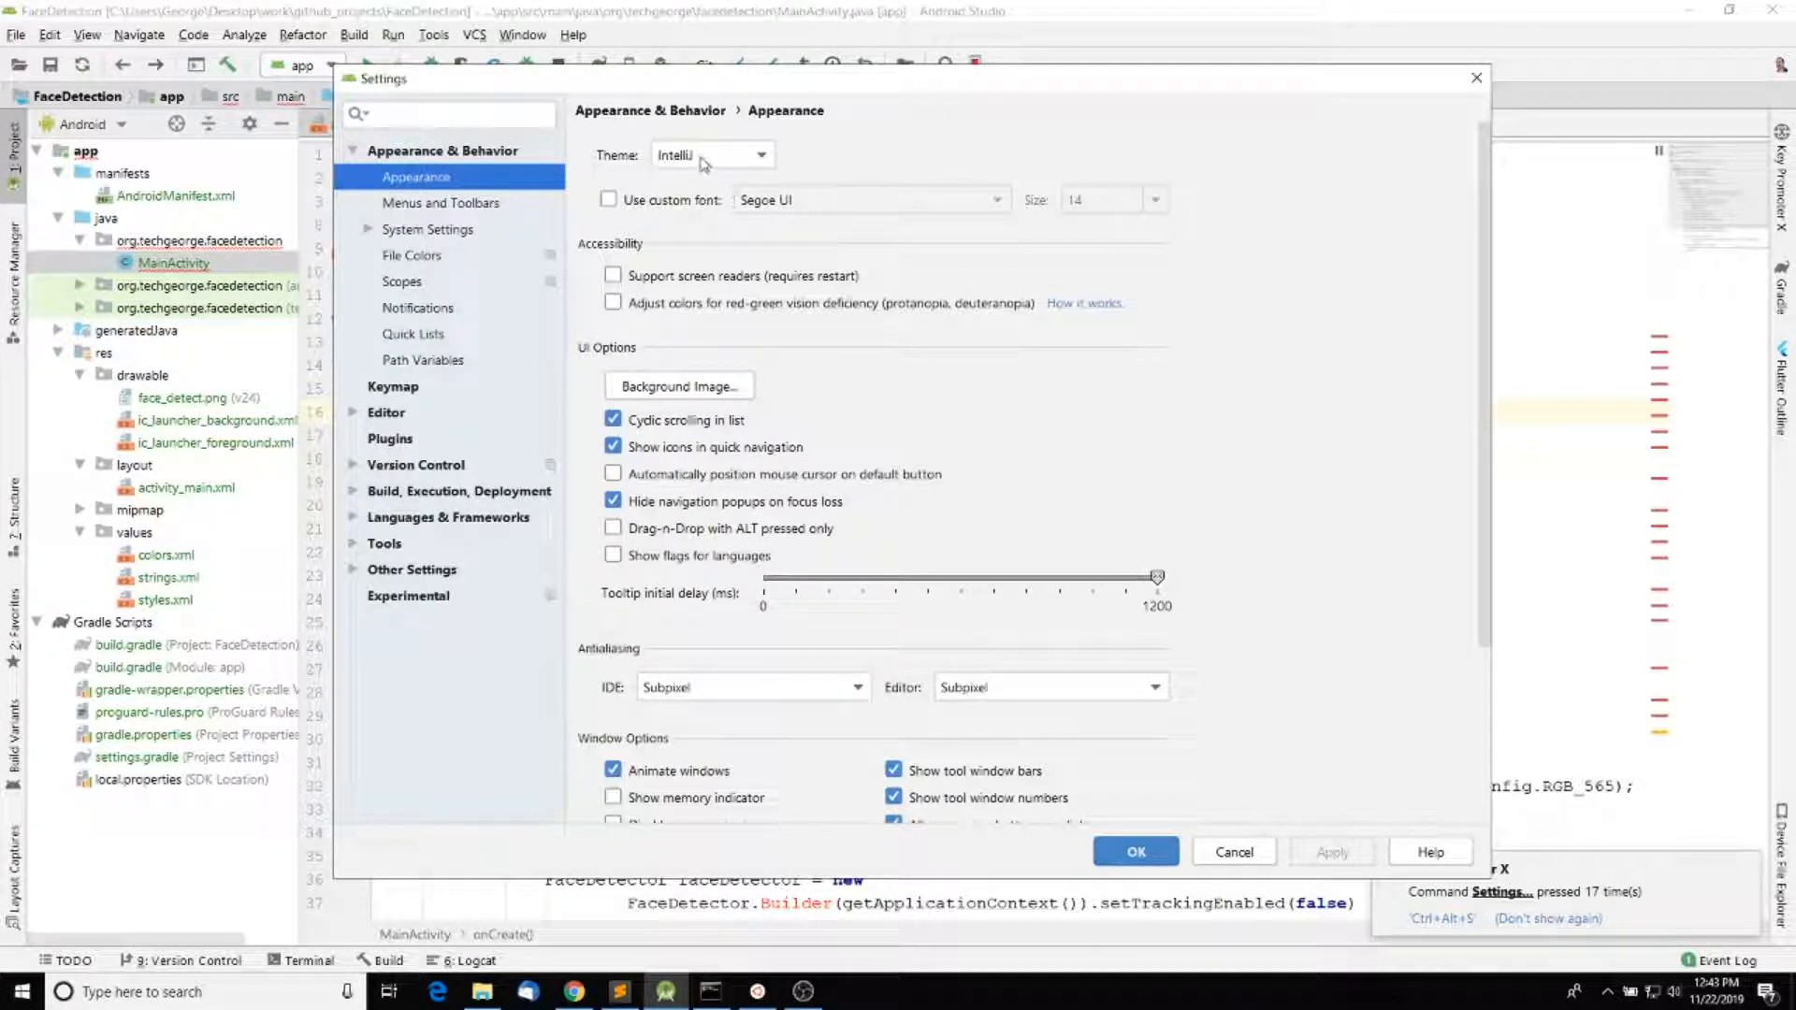
# Choose the Darcula theme, apply it and close the Settings dialog.
pyautogui.click(759, 155)
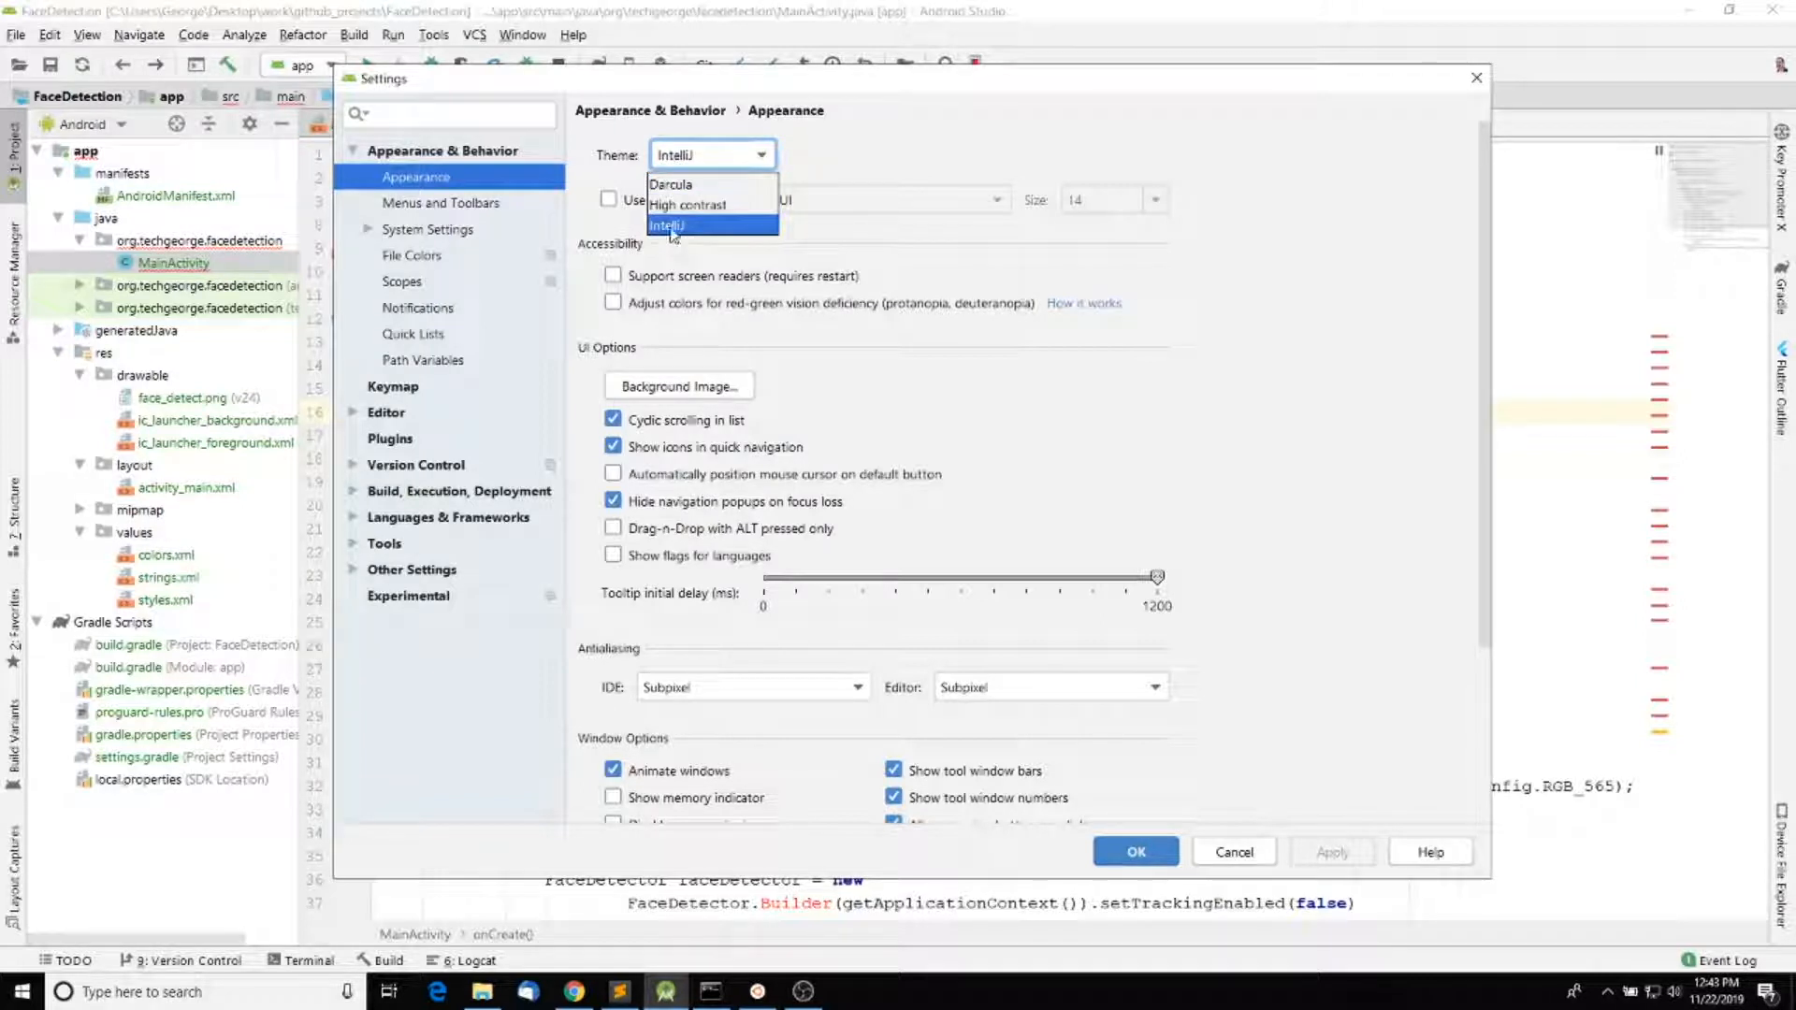
pyautogui.moveTo(698, 205)
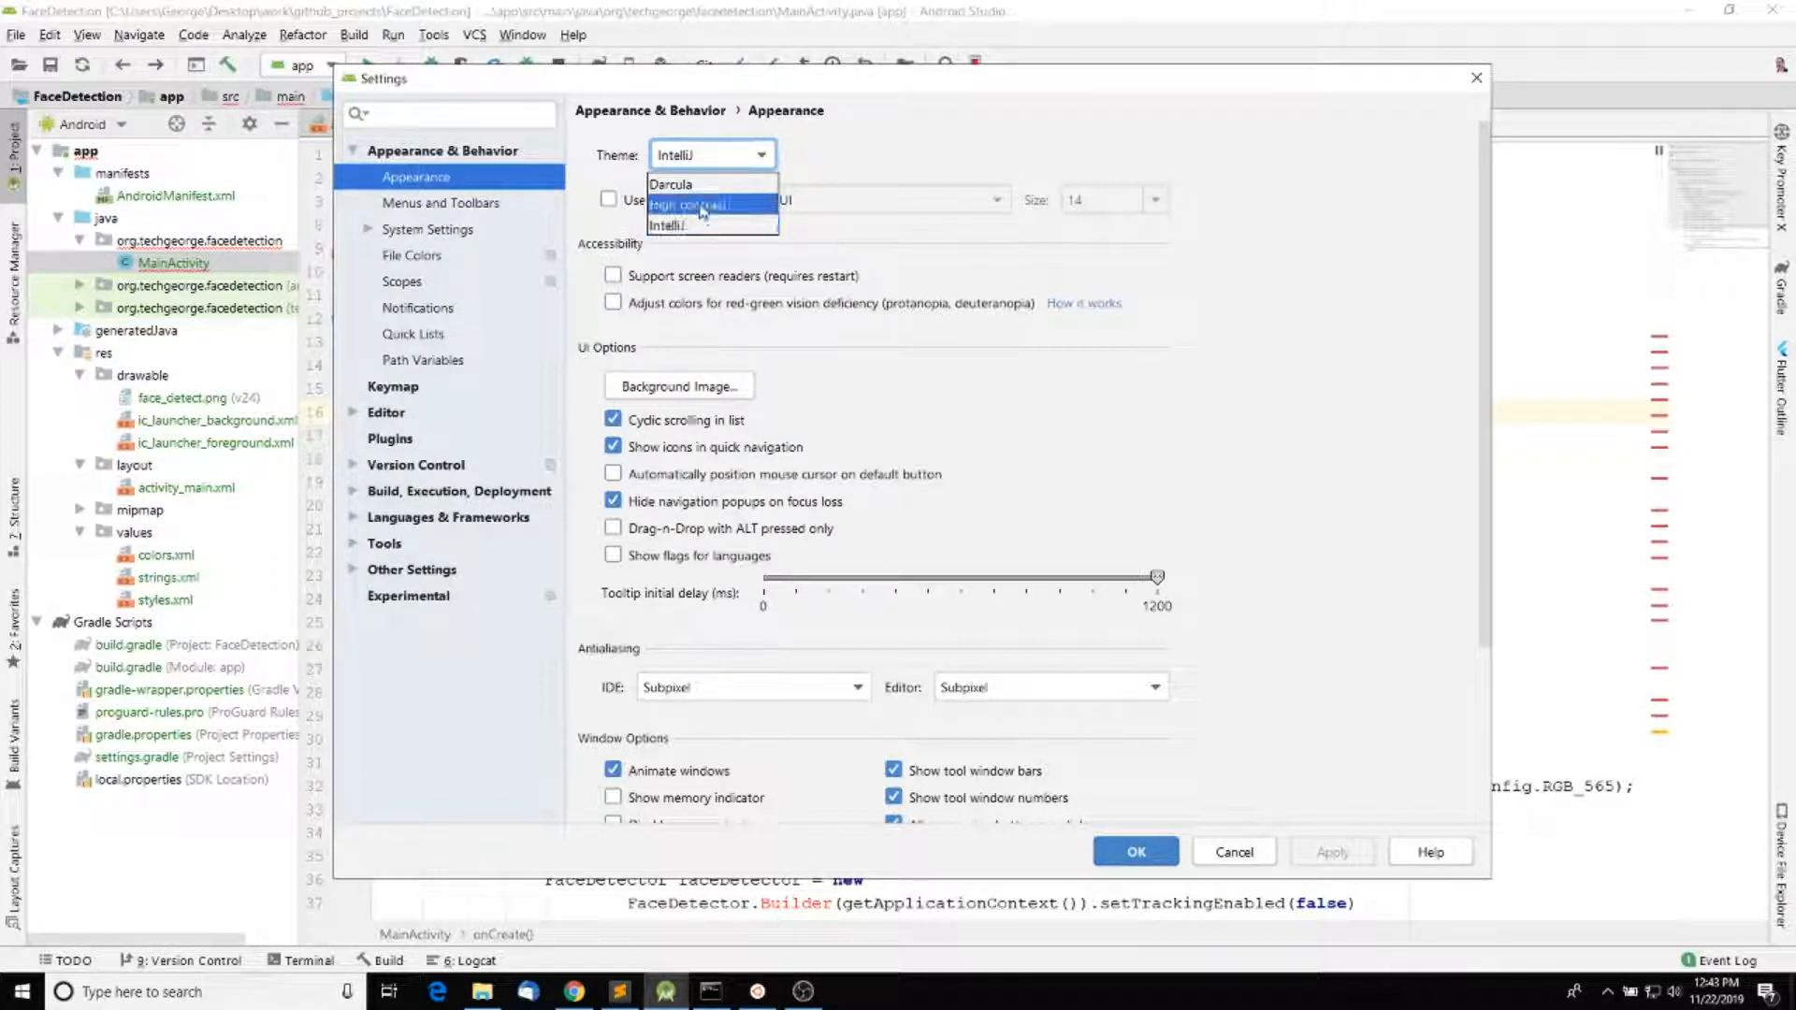
pyautogui.moveTo(670, 185)
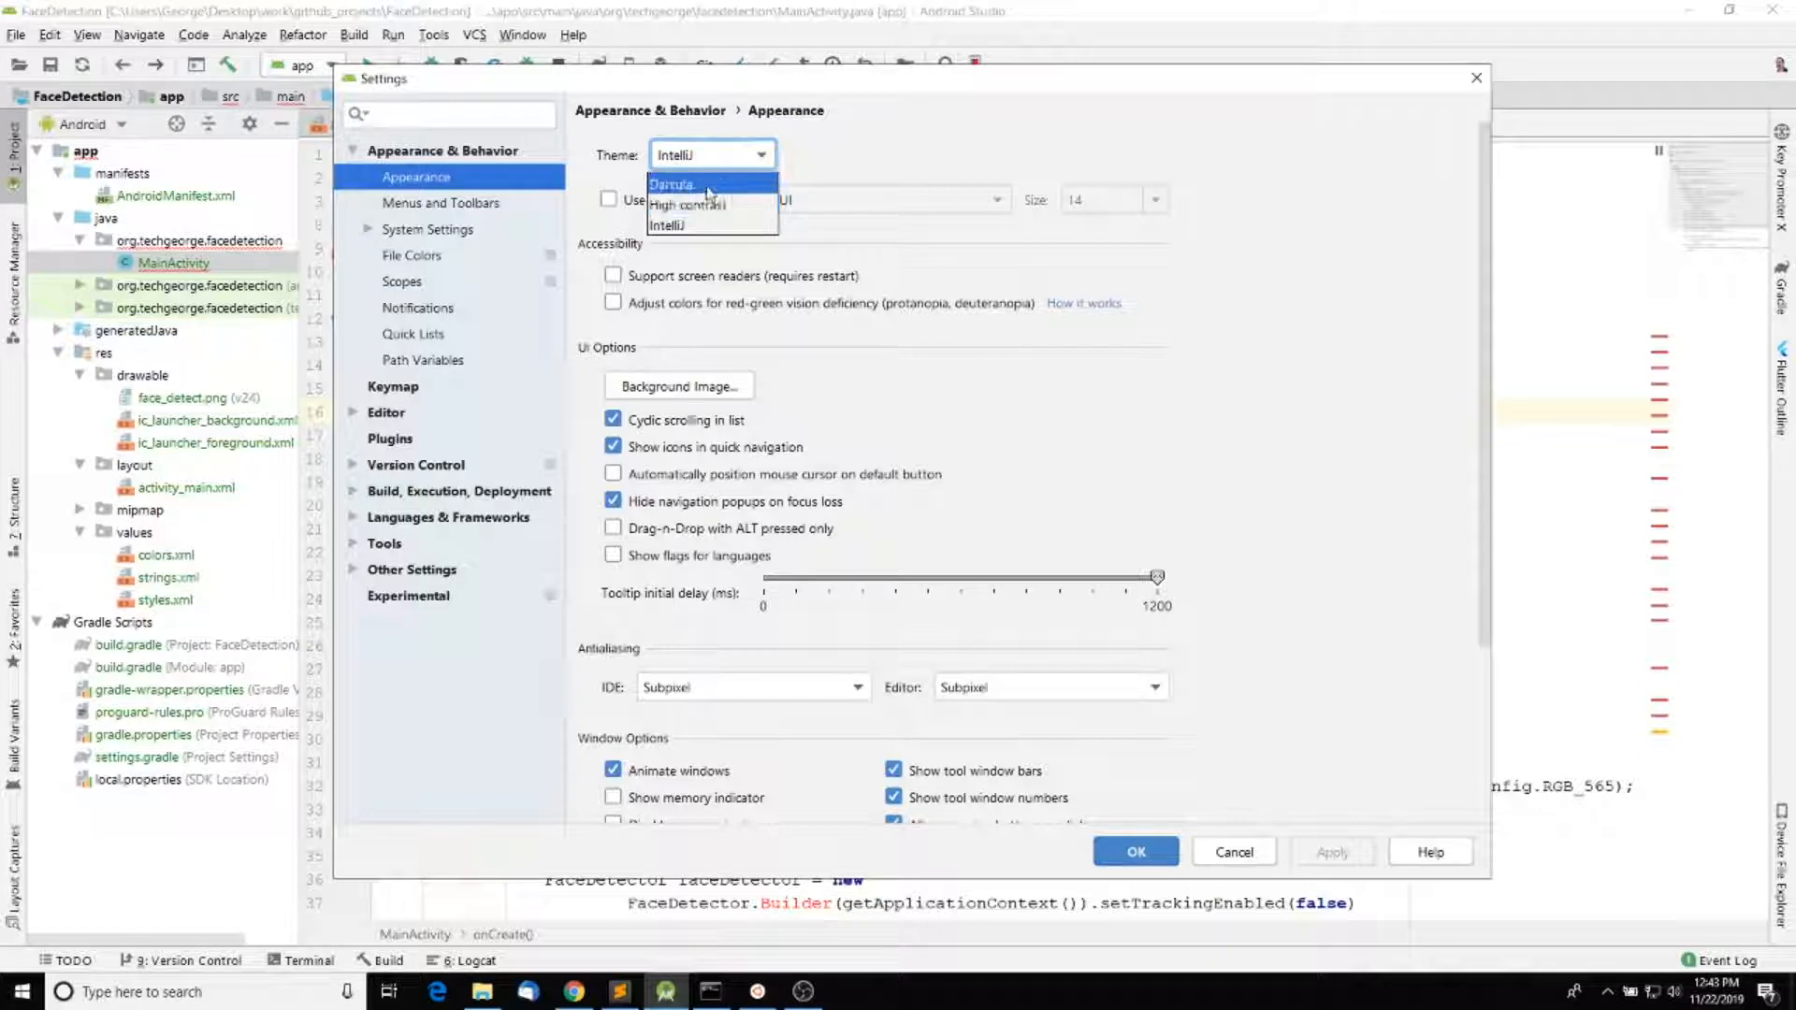
pyautogui.click(673, 186)
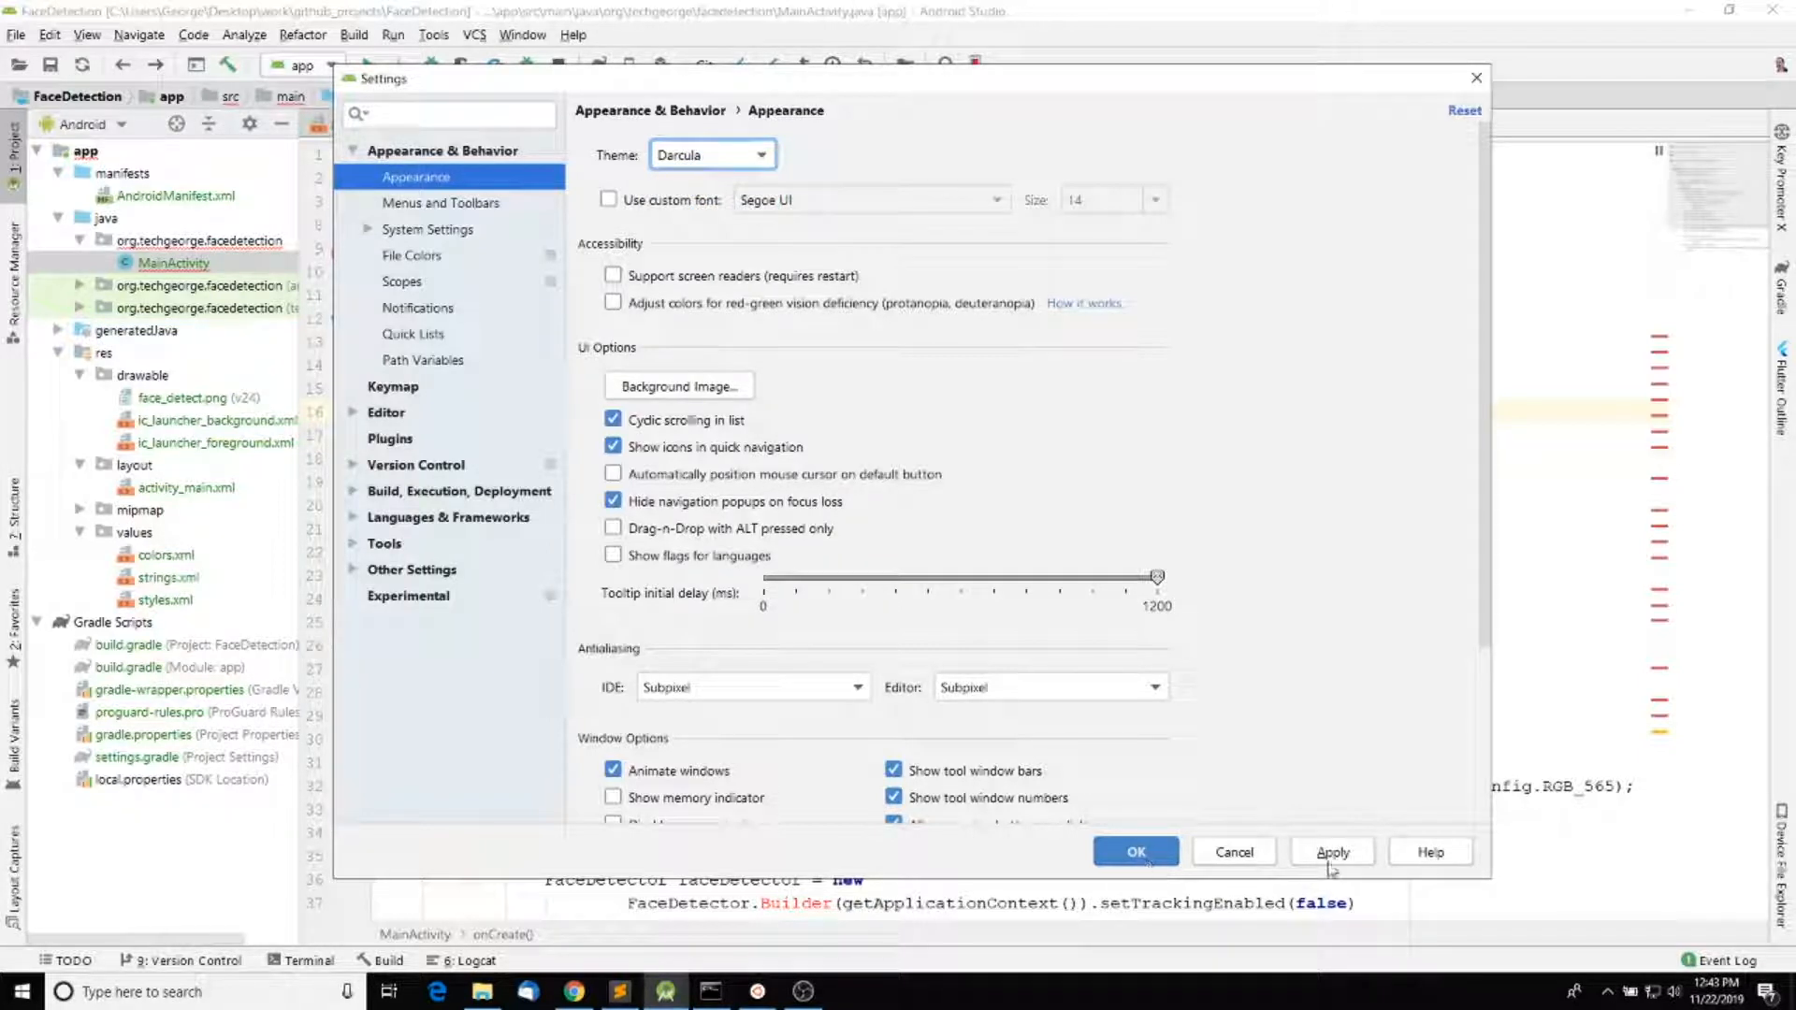
pyautogui.click(1330, 851)
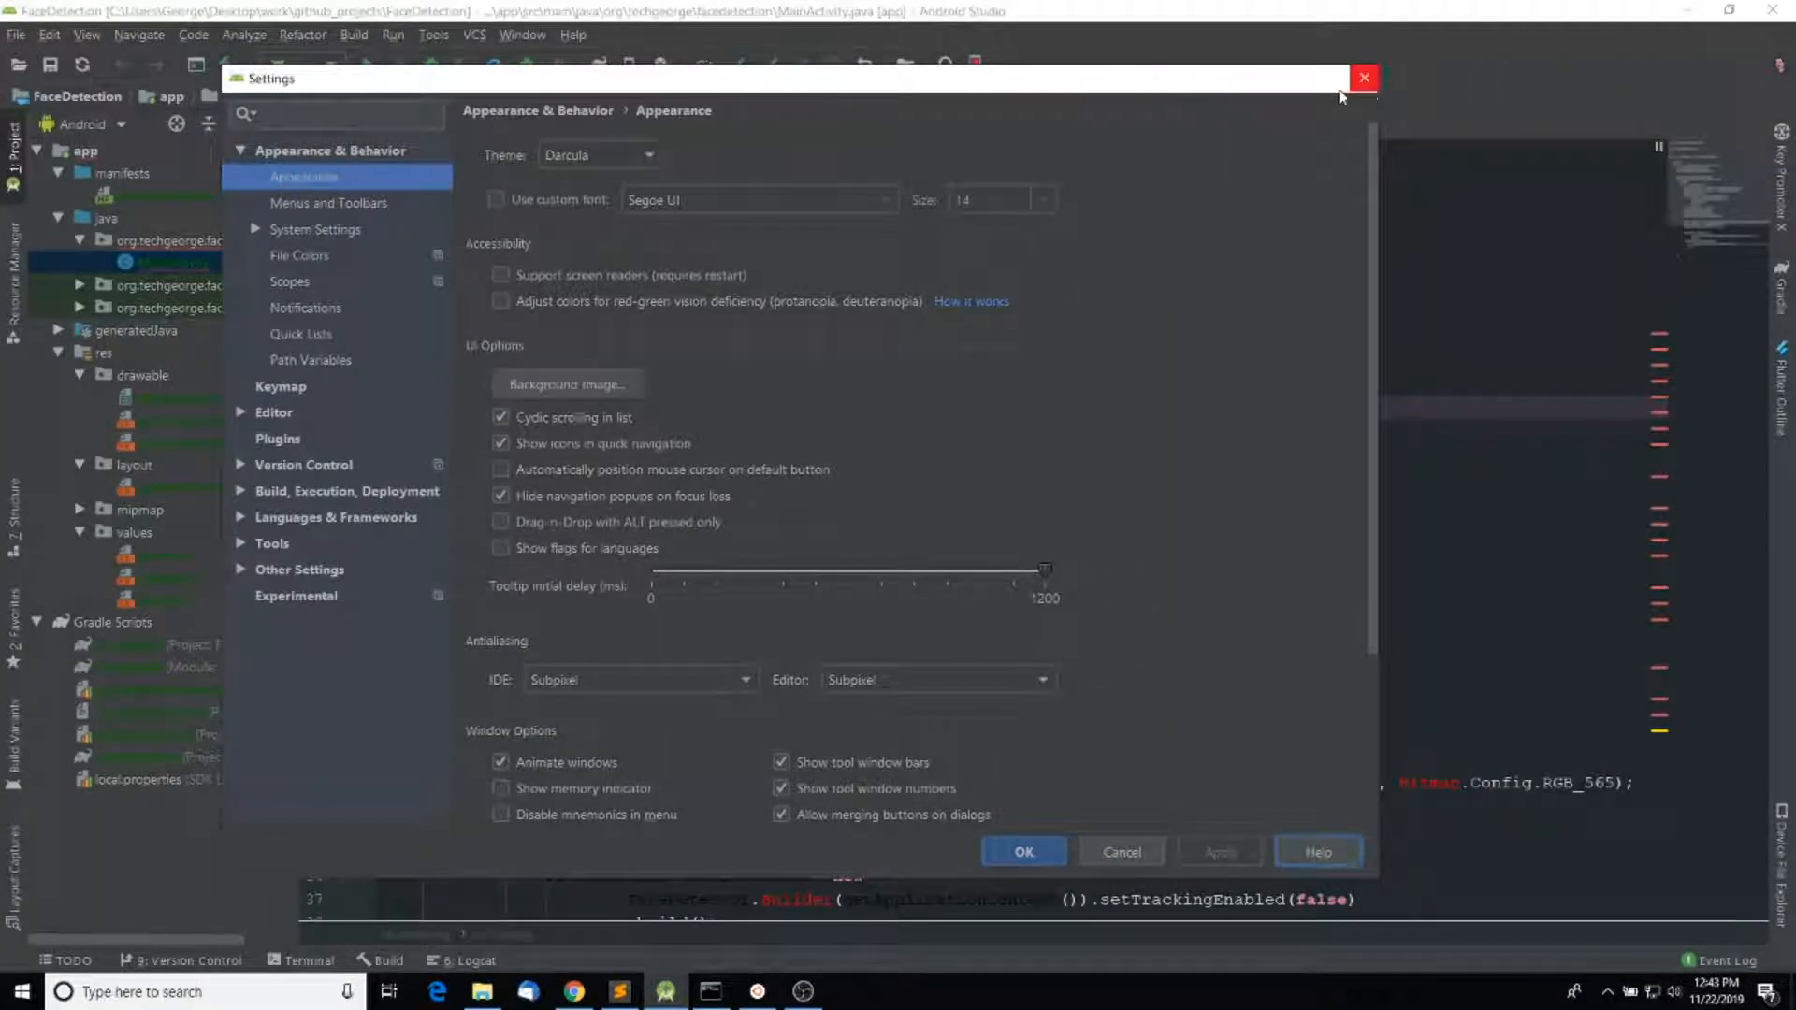
pyautogui.click(1364, 79)
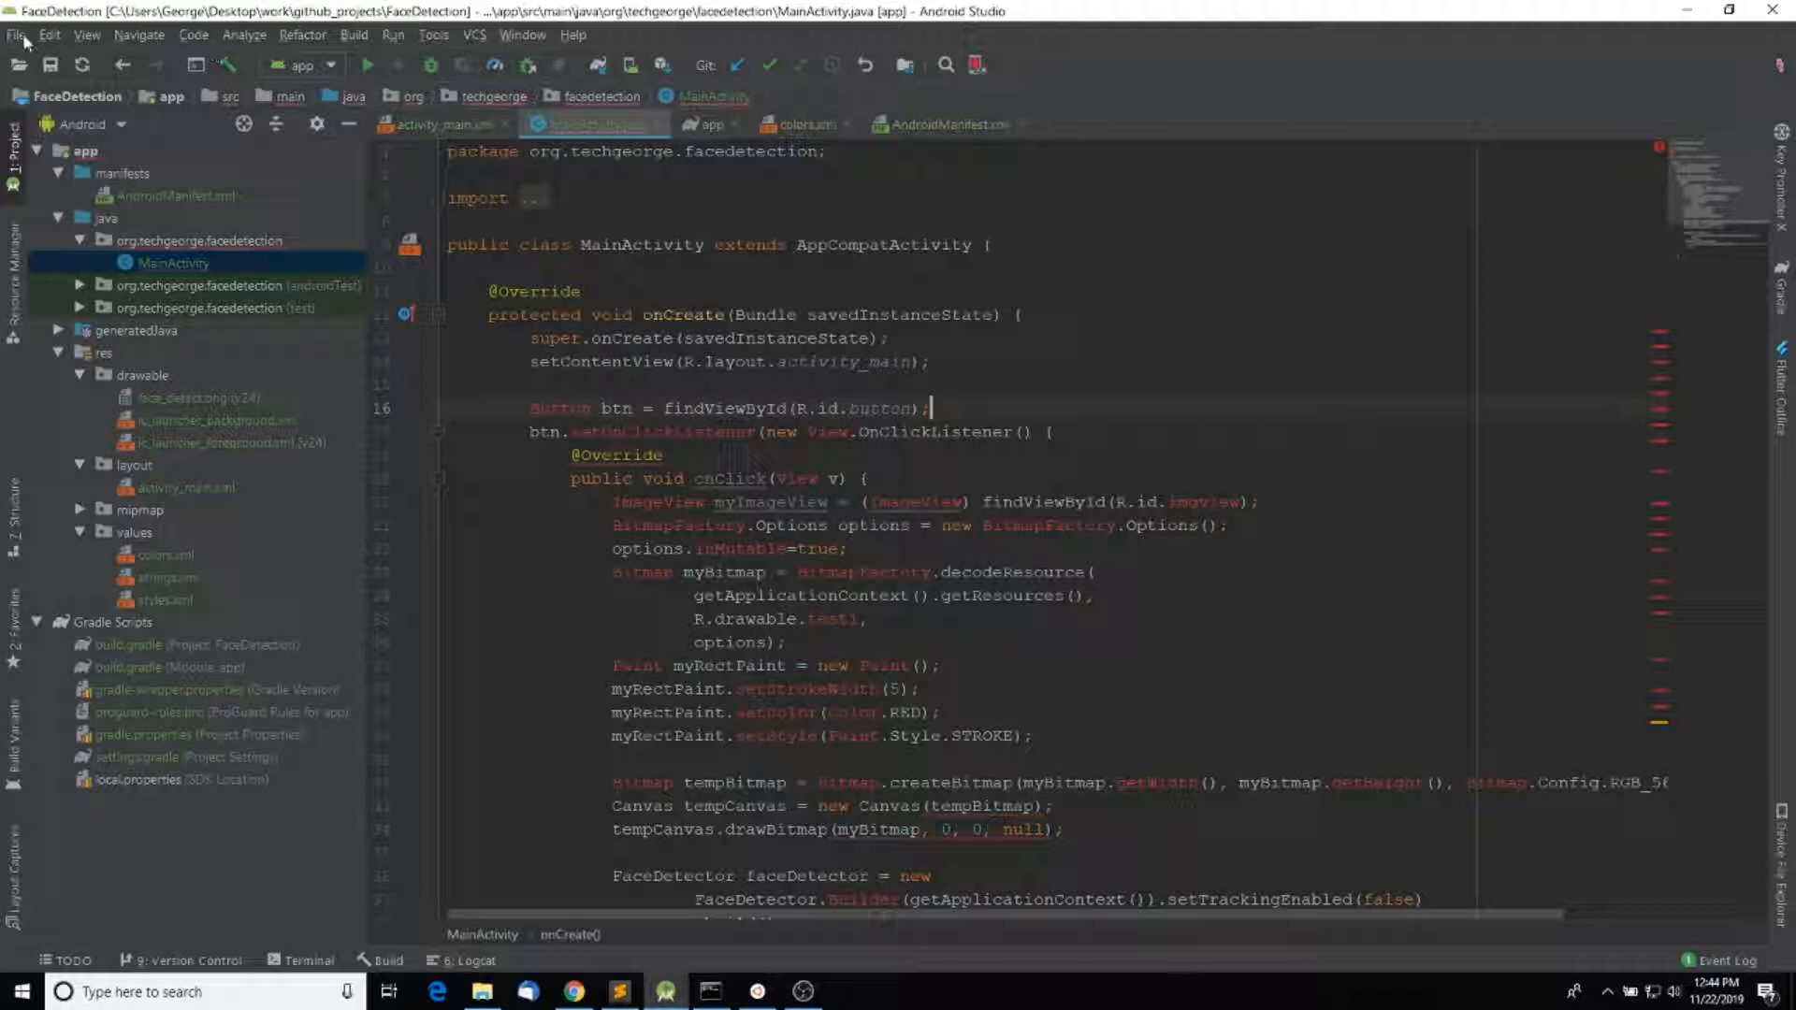
# Open the File menu again over the dark-themed MainActivity code.
pyautogui.click(17, 33)
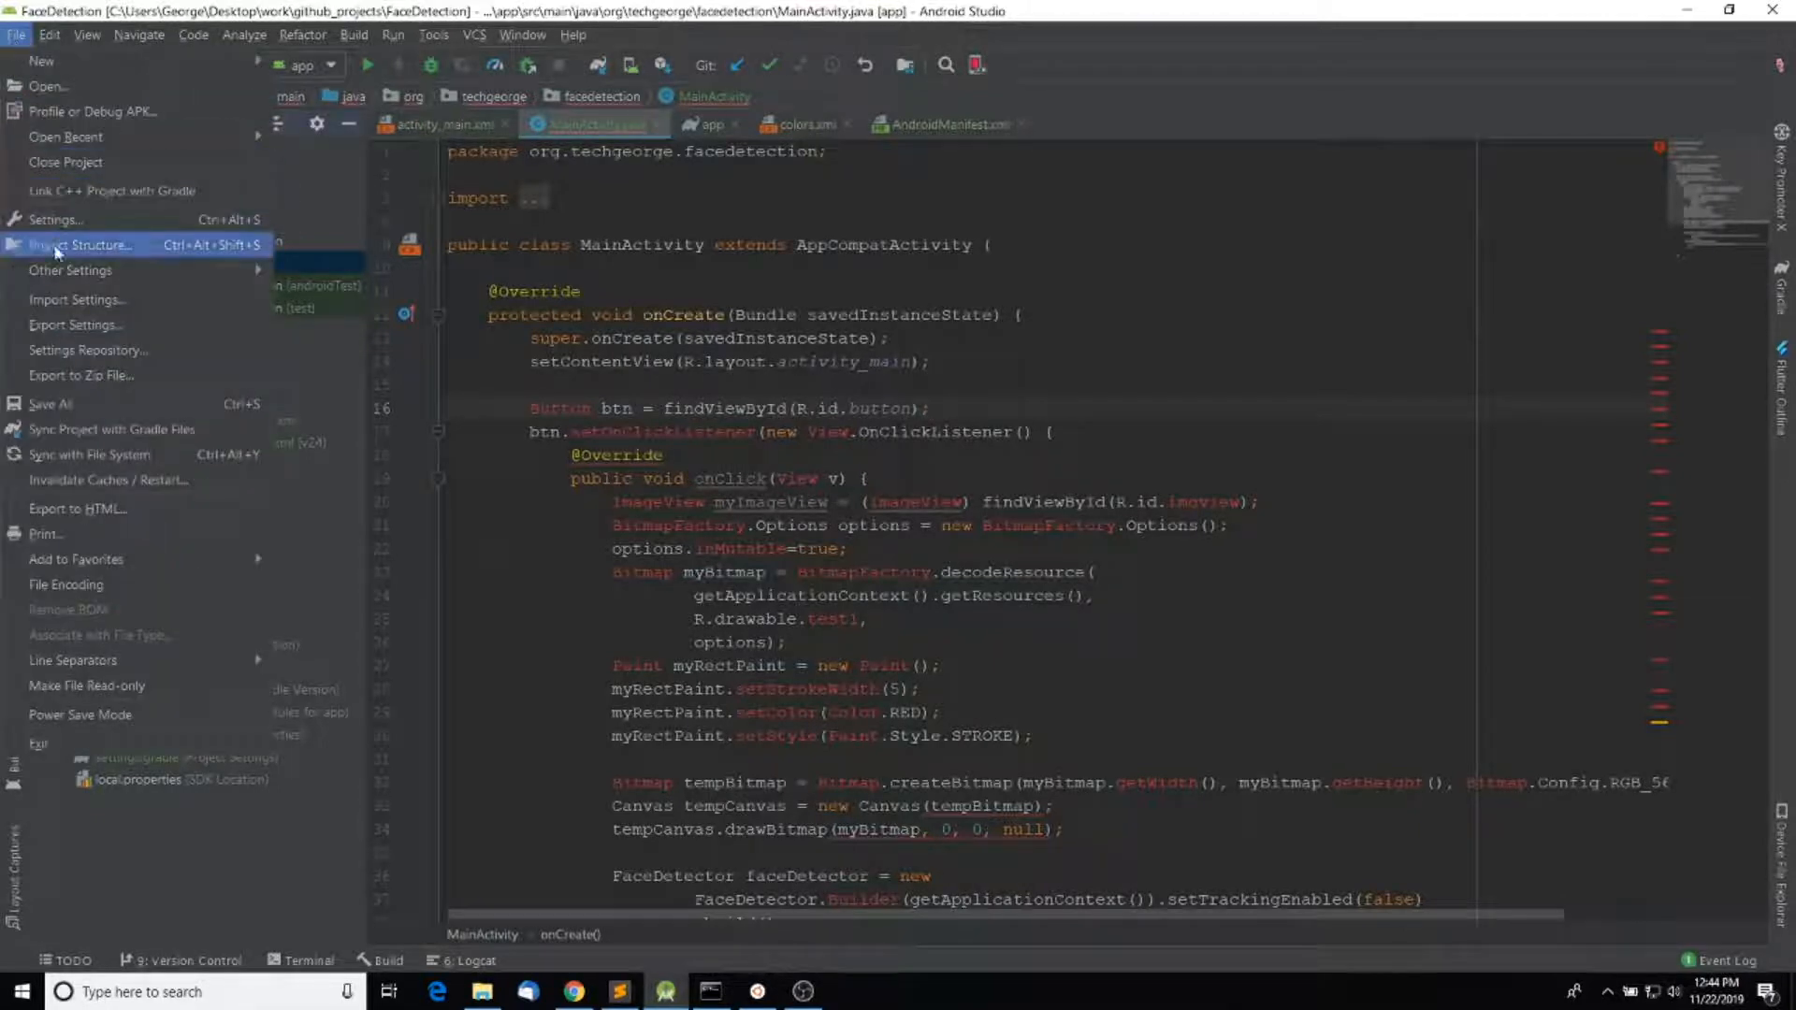
# Open Settings at Editor > Color Scheme and choose Import Scheme from the gear actions.
pyautogui.click(54, 219)
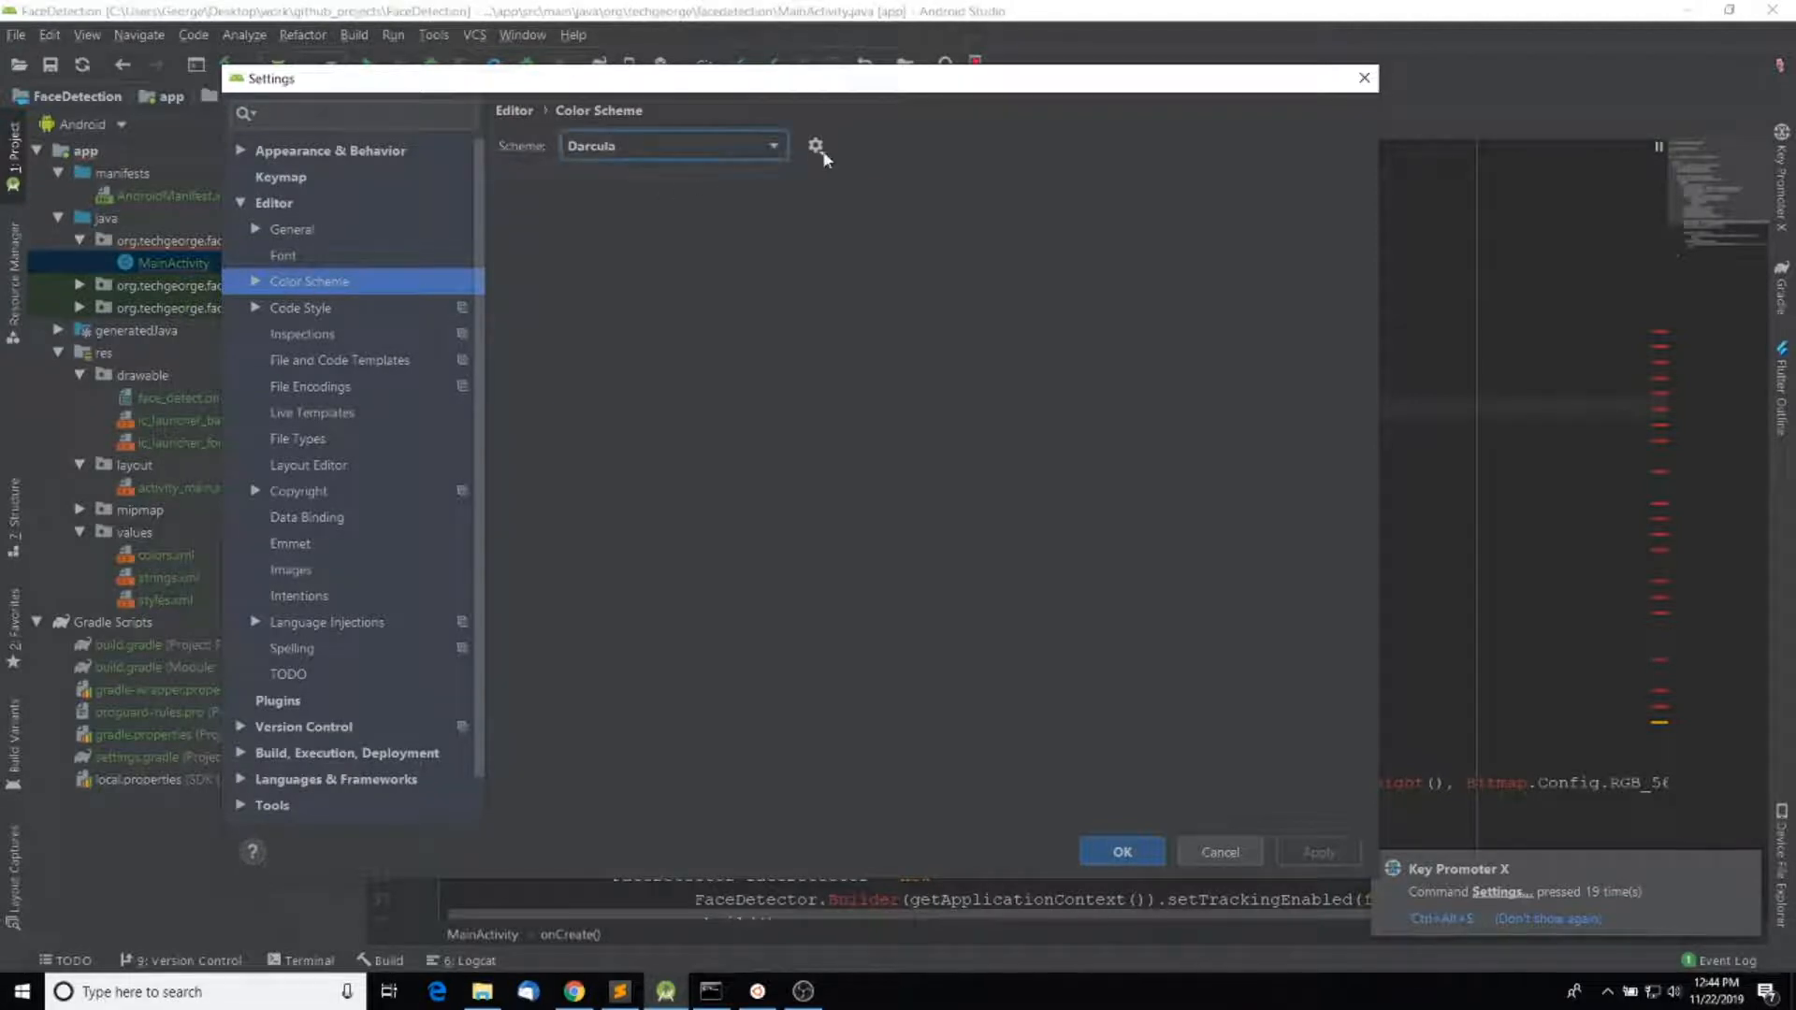
pyautogui.moveTo(815, 146)
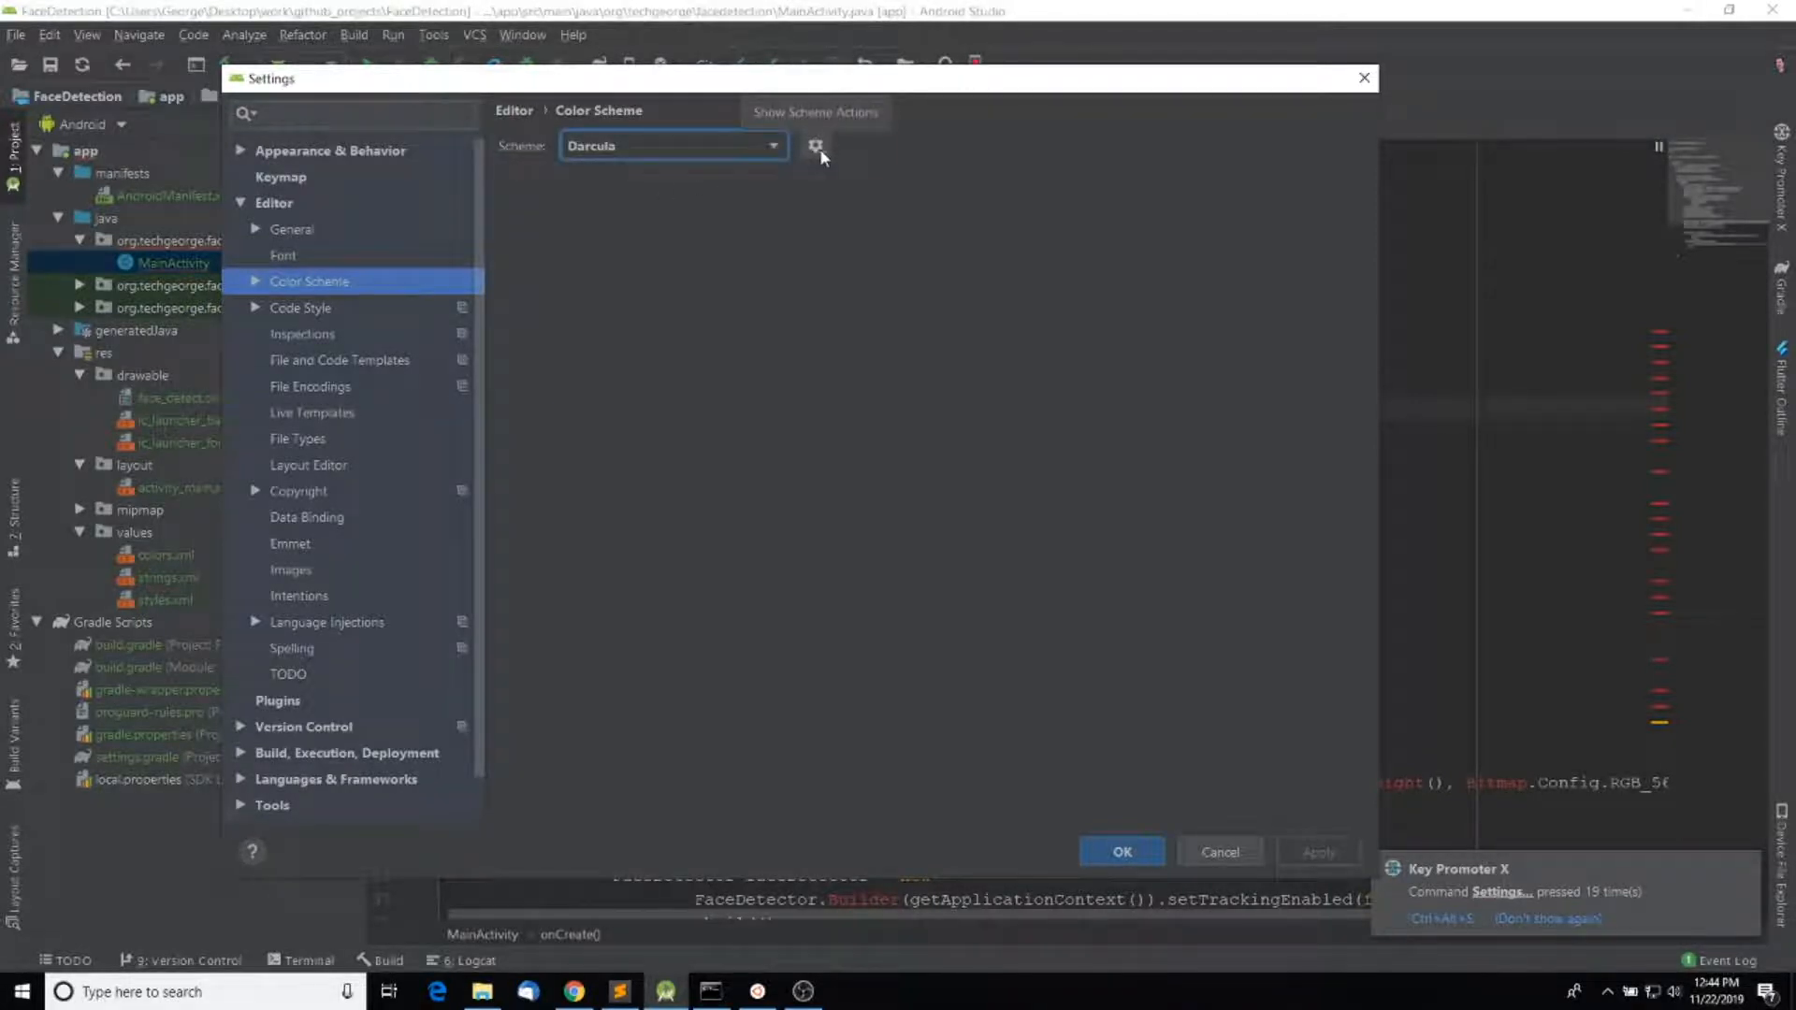
pyautogui.click(815, 146)
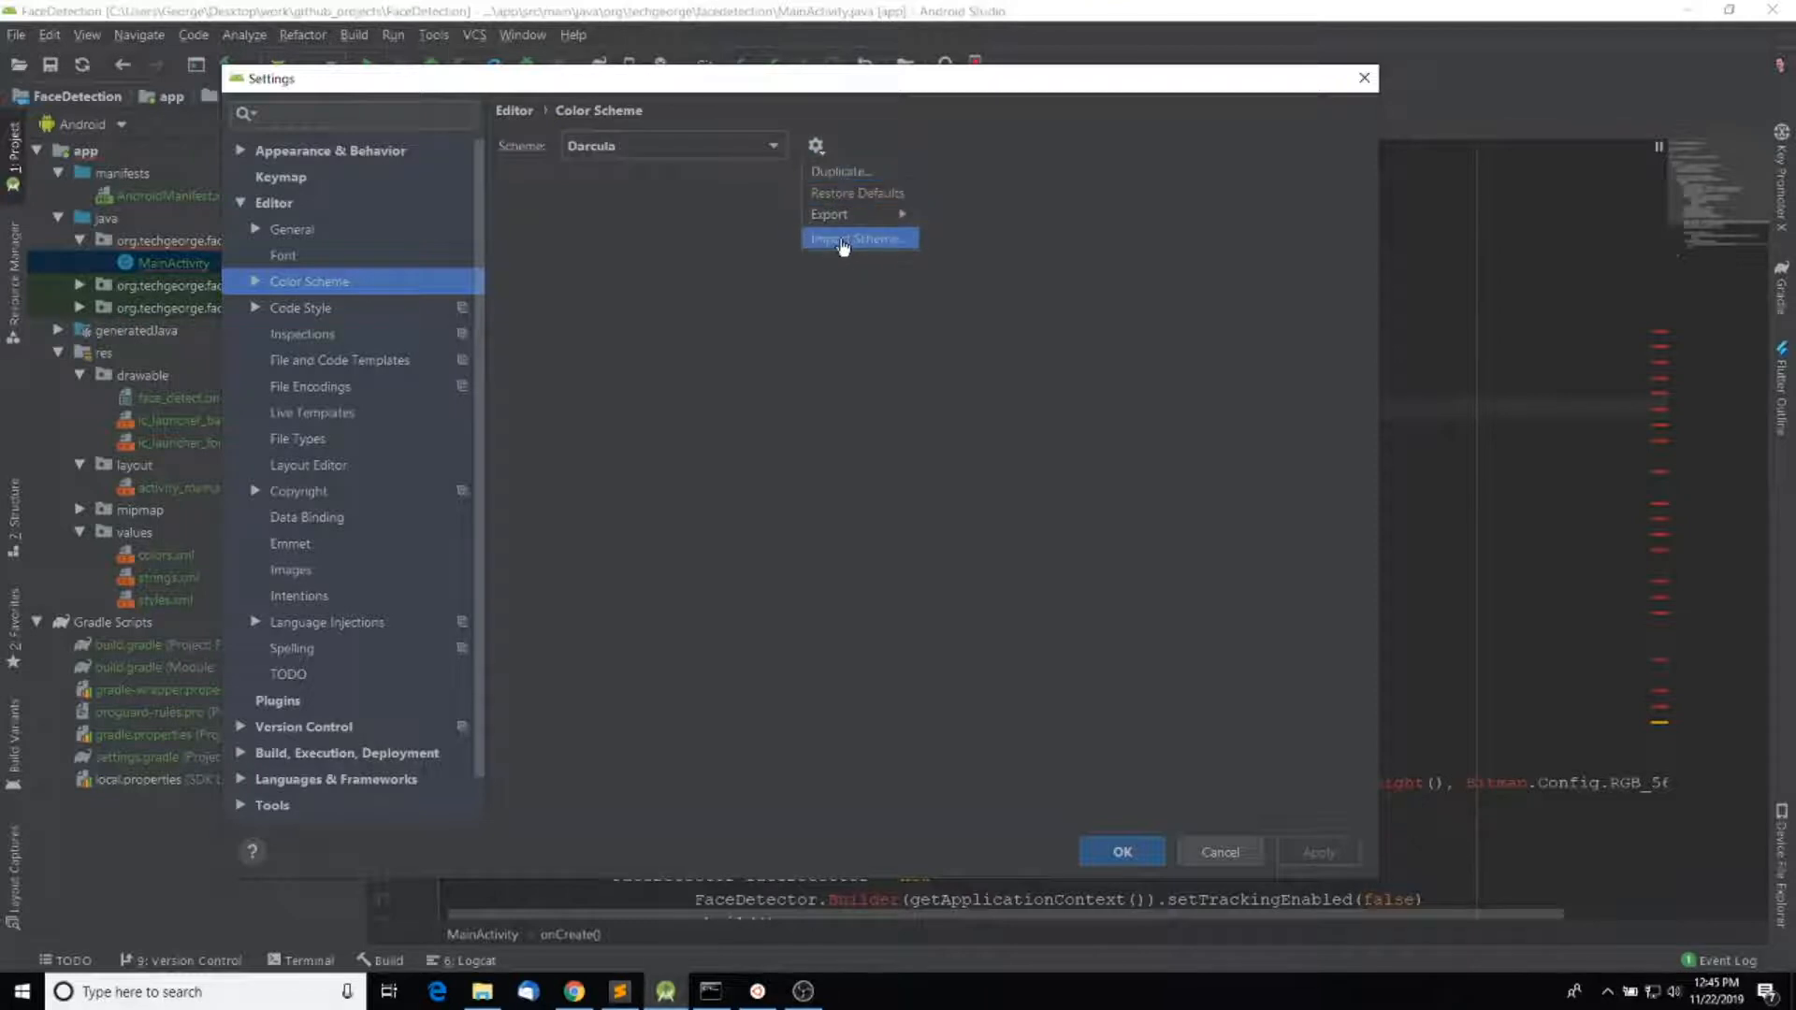
pyautogui.click(856, 238)
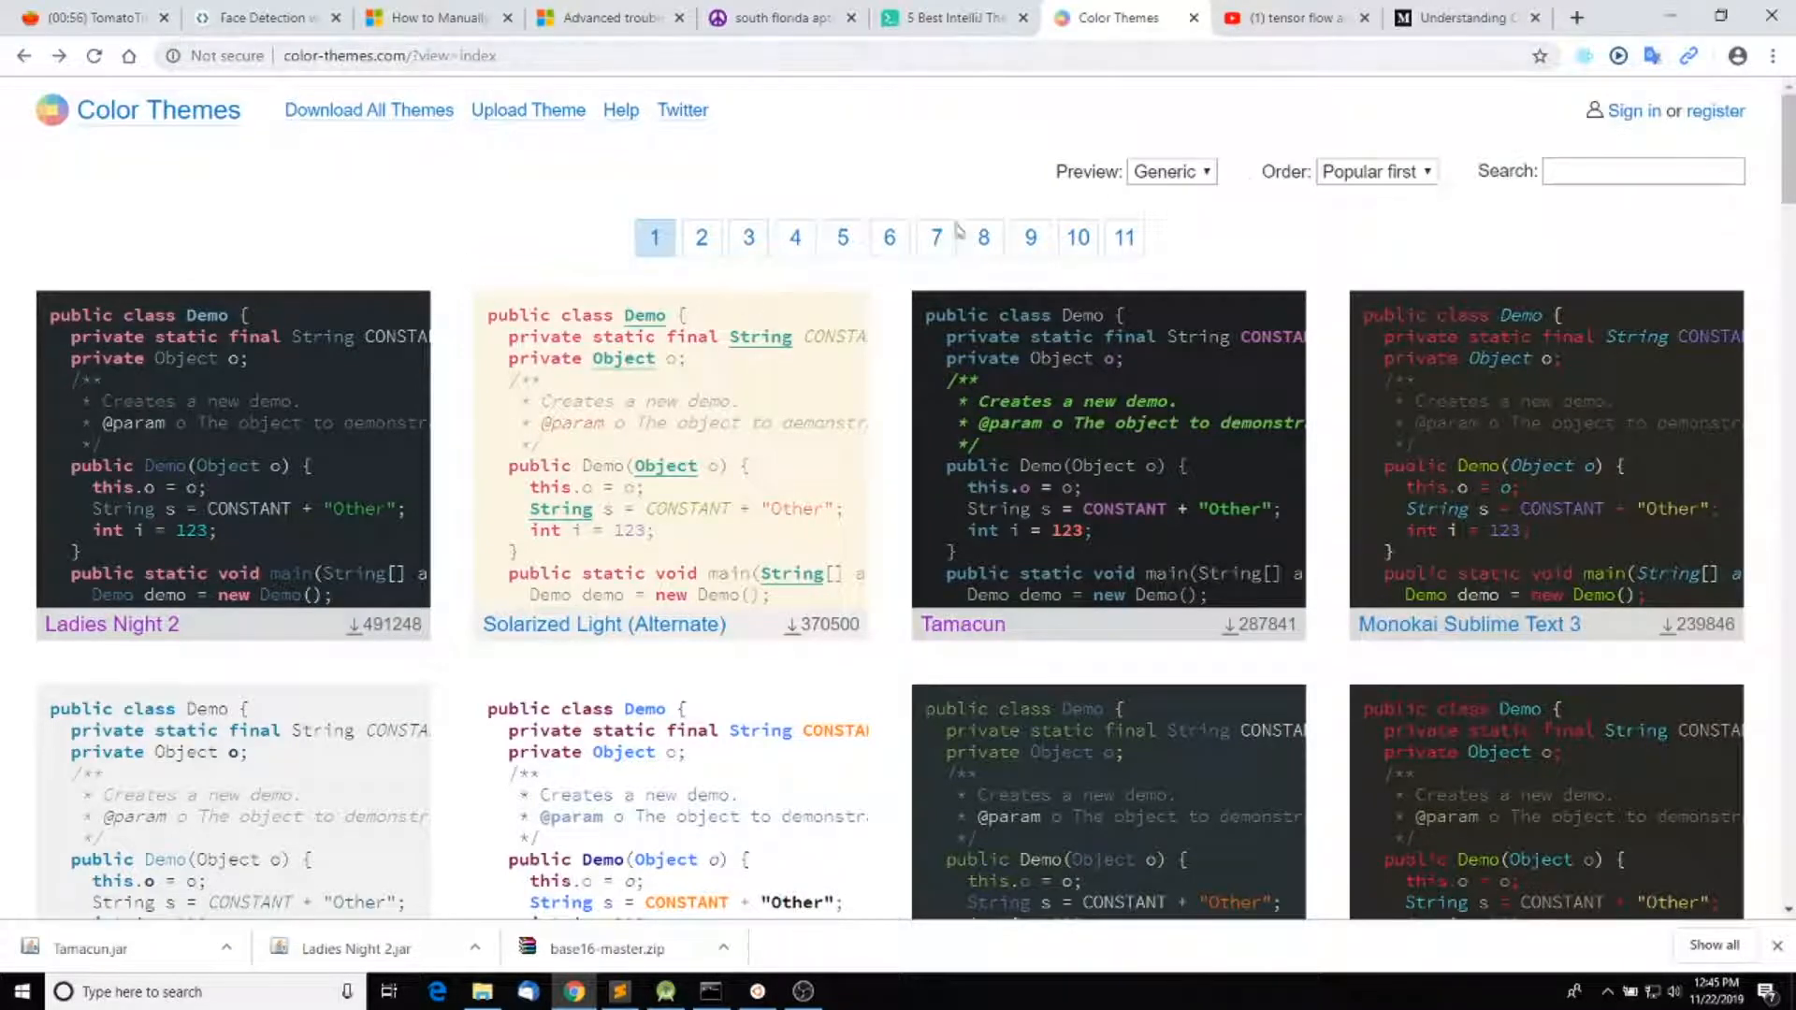
# Open the Ladies Night 2 theme page on color-themes.com with its IDEA download.
pyautogui.scroll(-3)
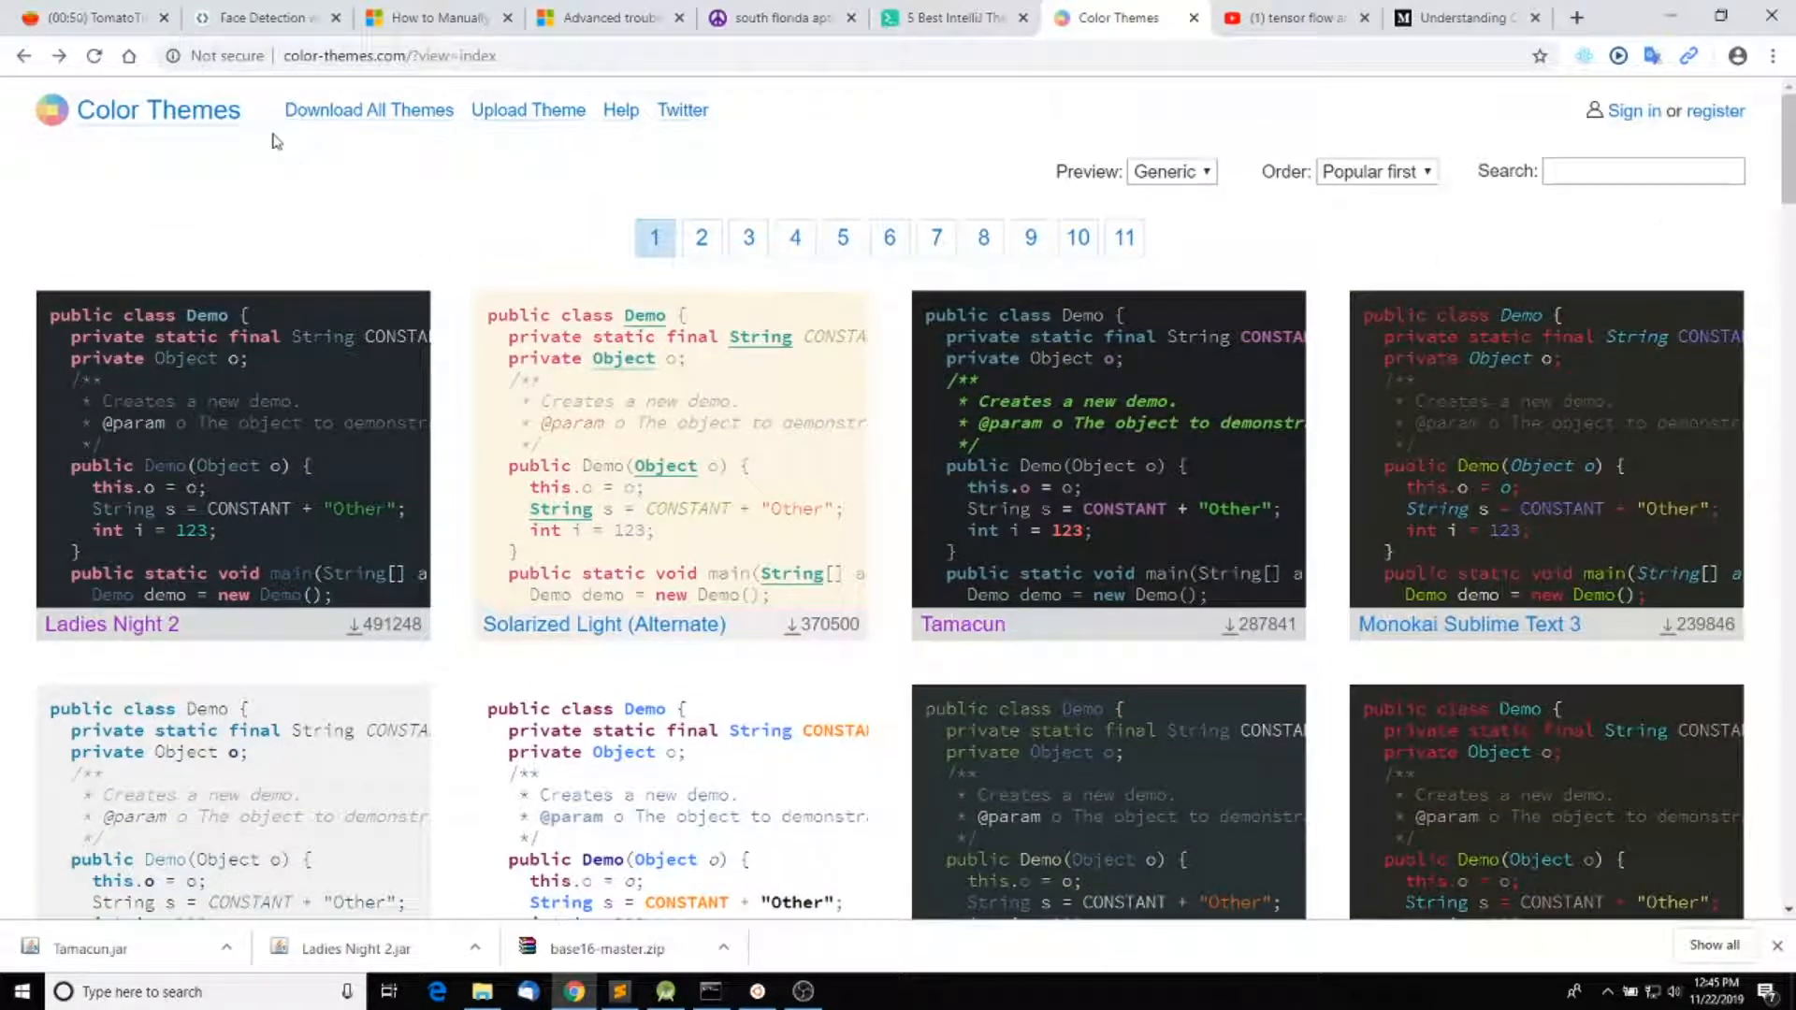
pyautogui.moveTo(194, 398)
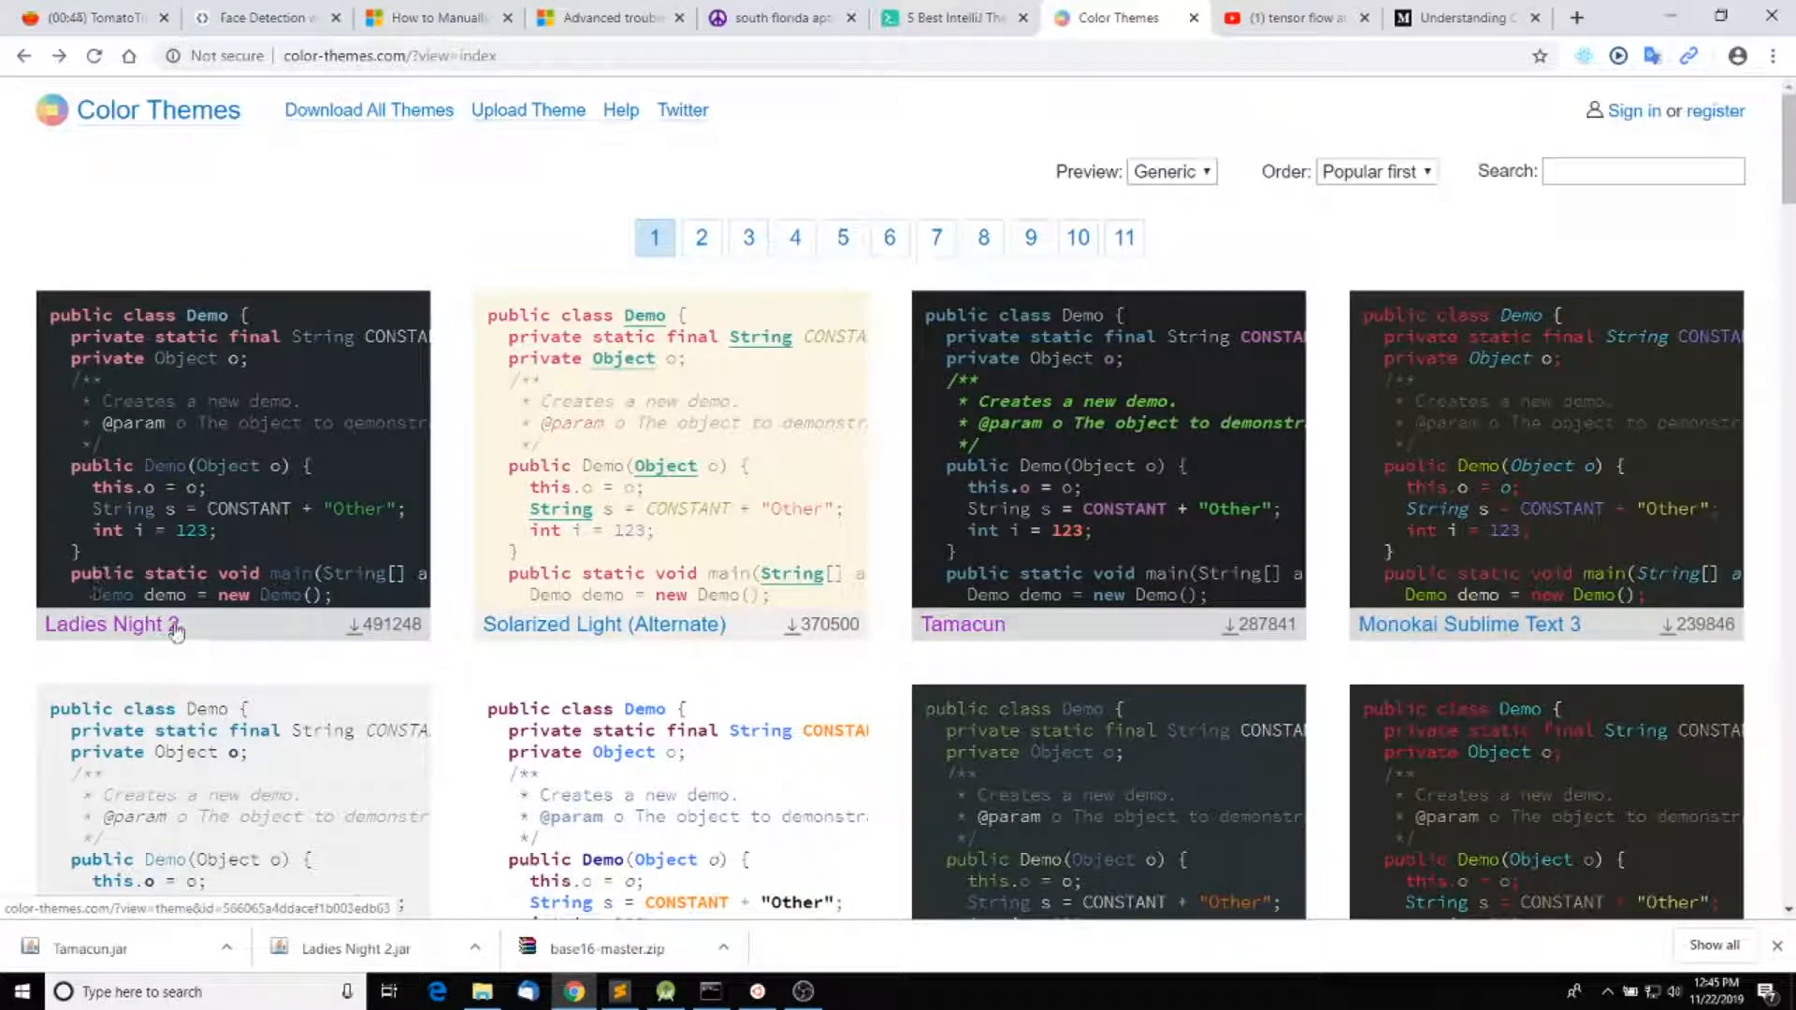
pyautogui.click(108, 624)
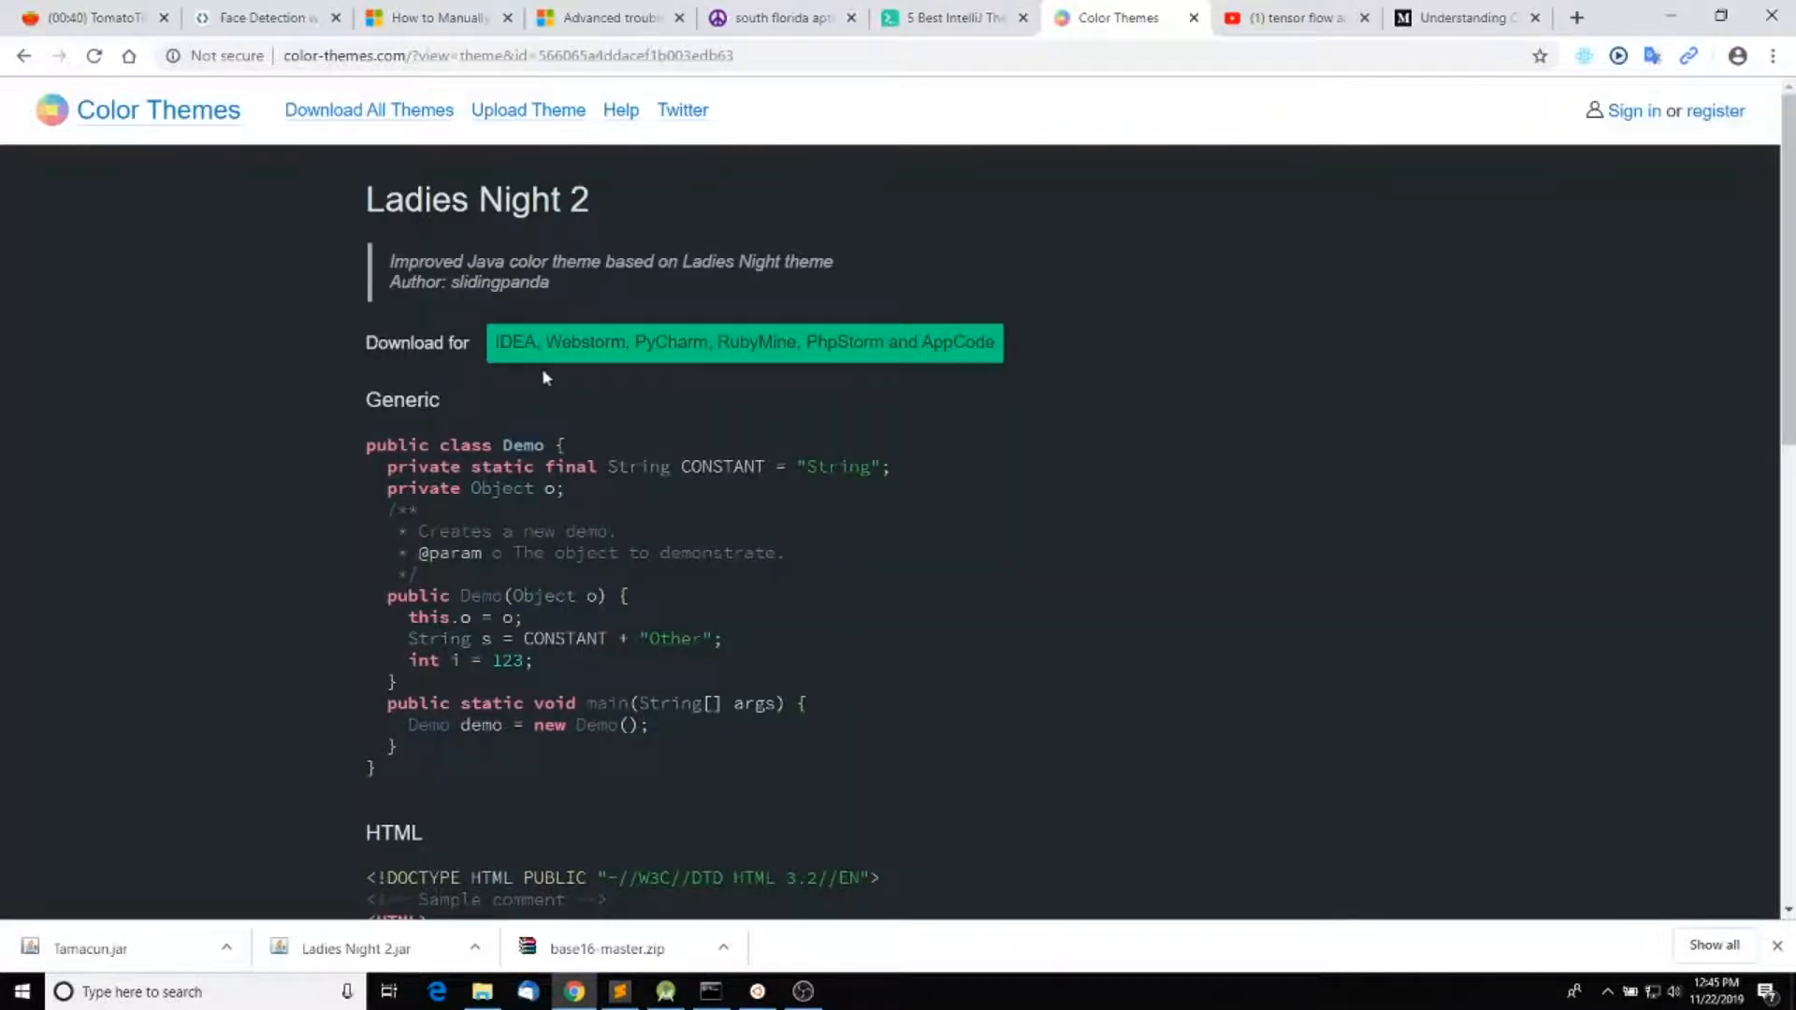
pyautogui.moveTo(743, 342)
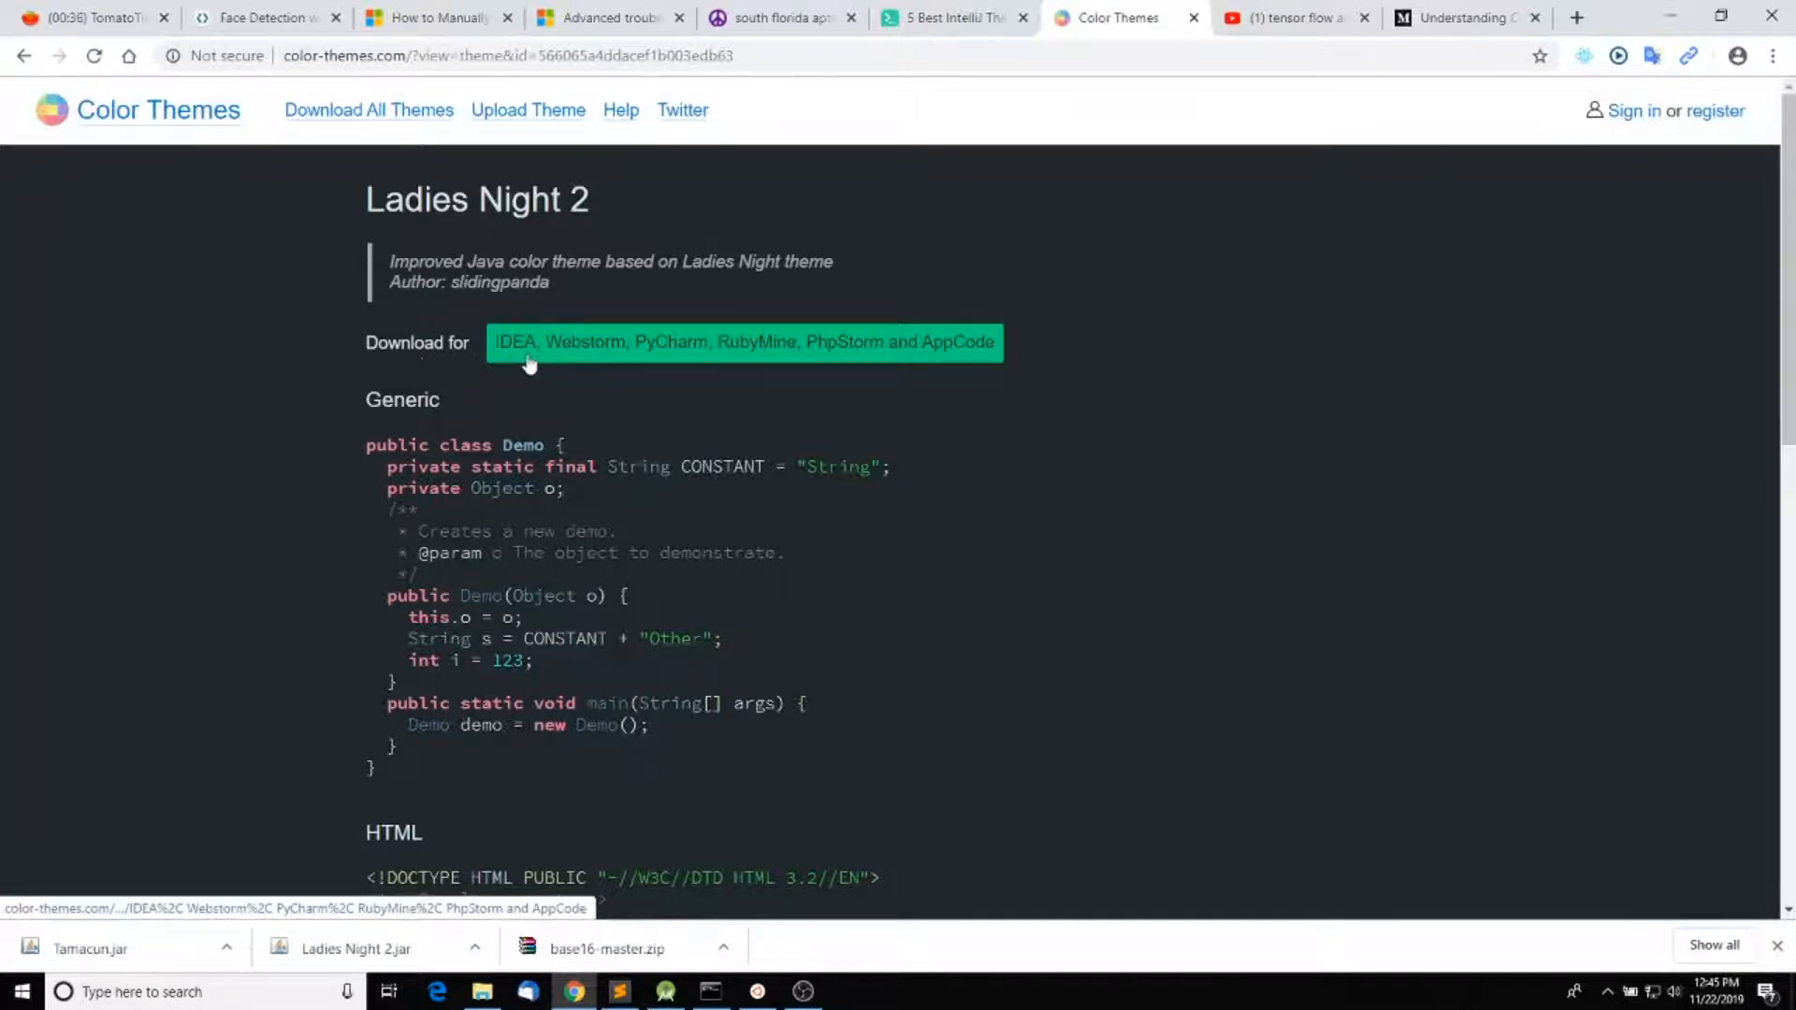
pyautogui.moveTo(646, 366)
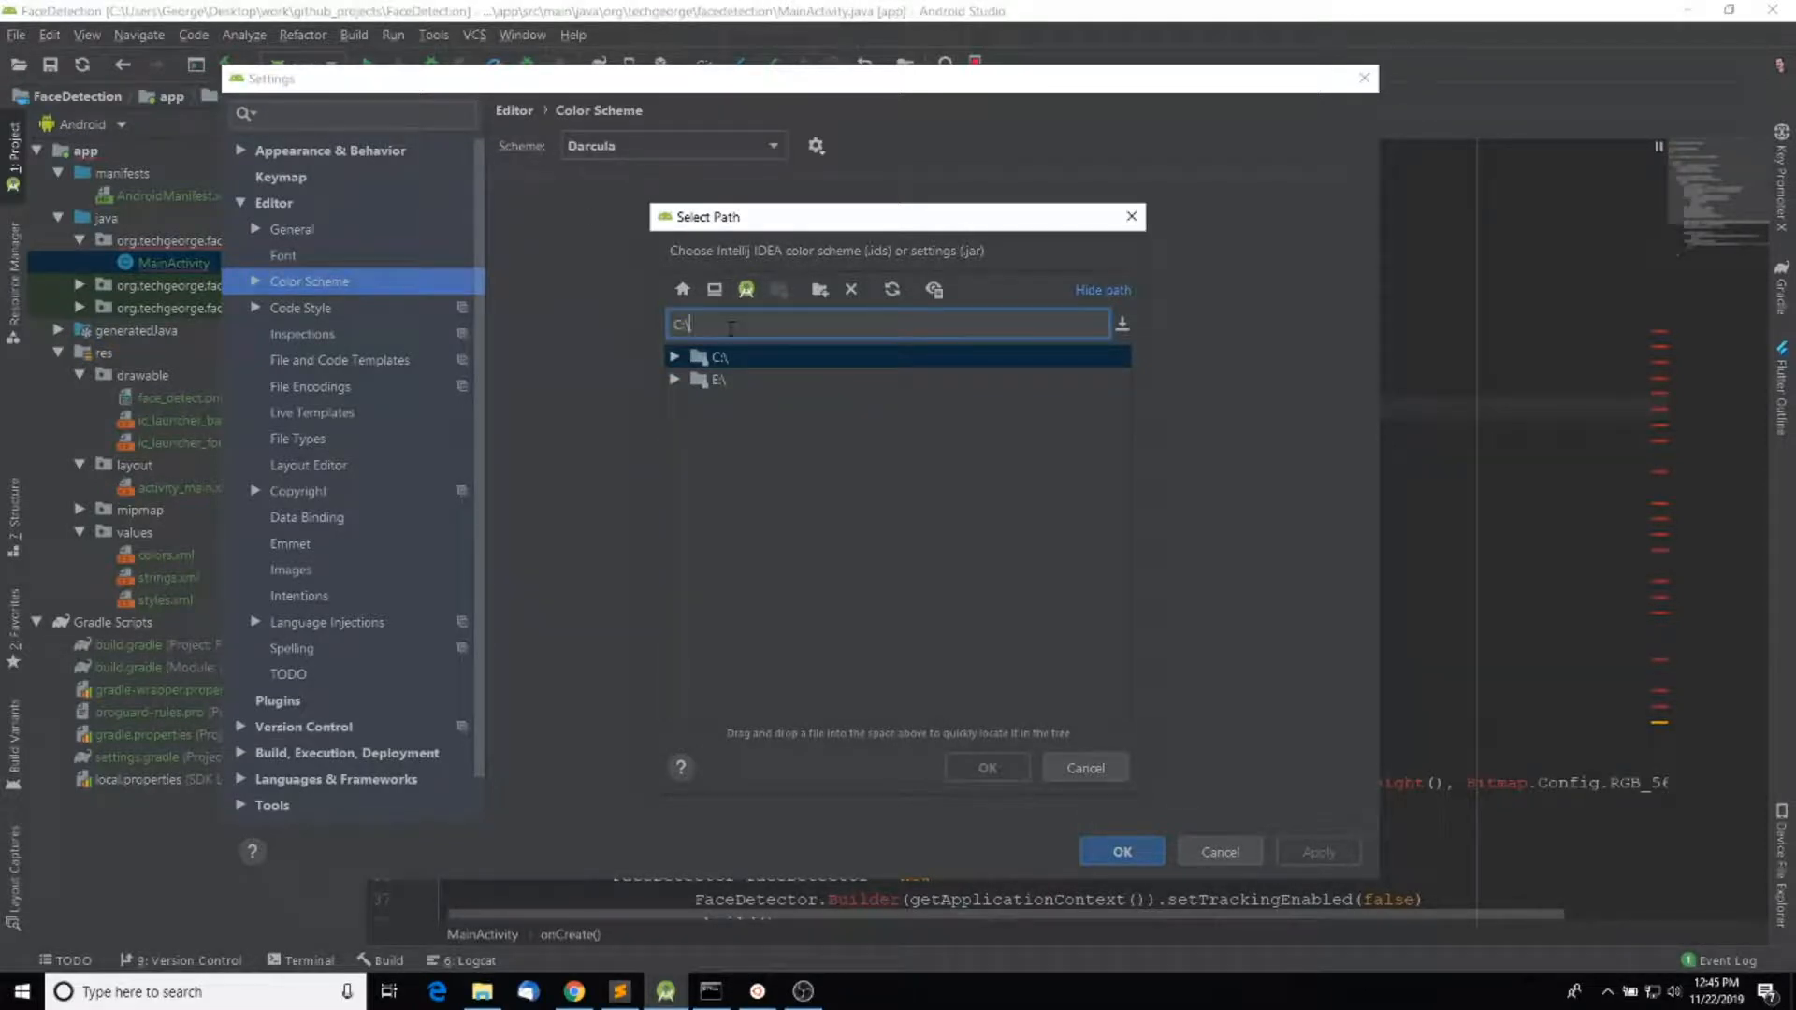
# Browse to Downloads, select Ladies Night 2.jar and confirm the import.
pyautogui.write('User')
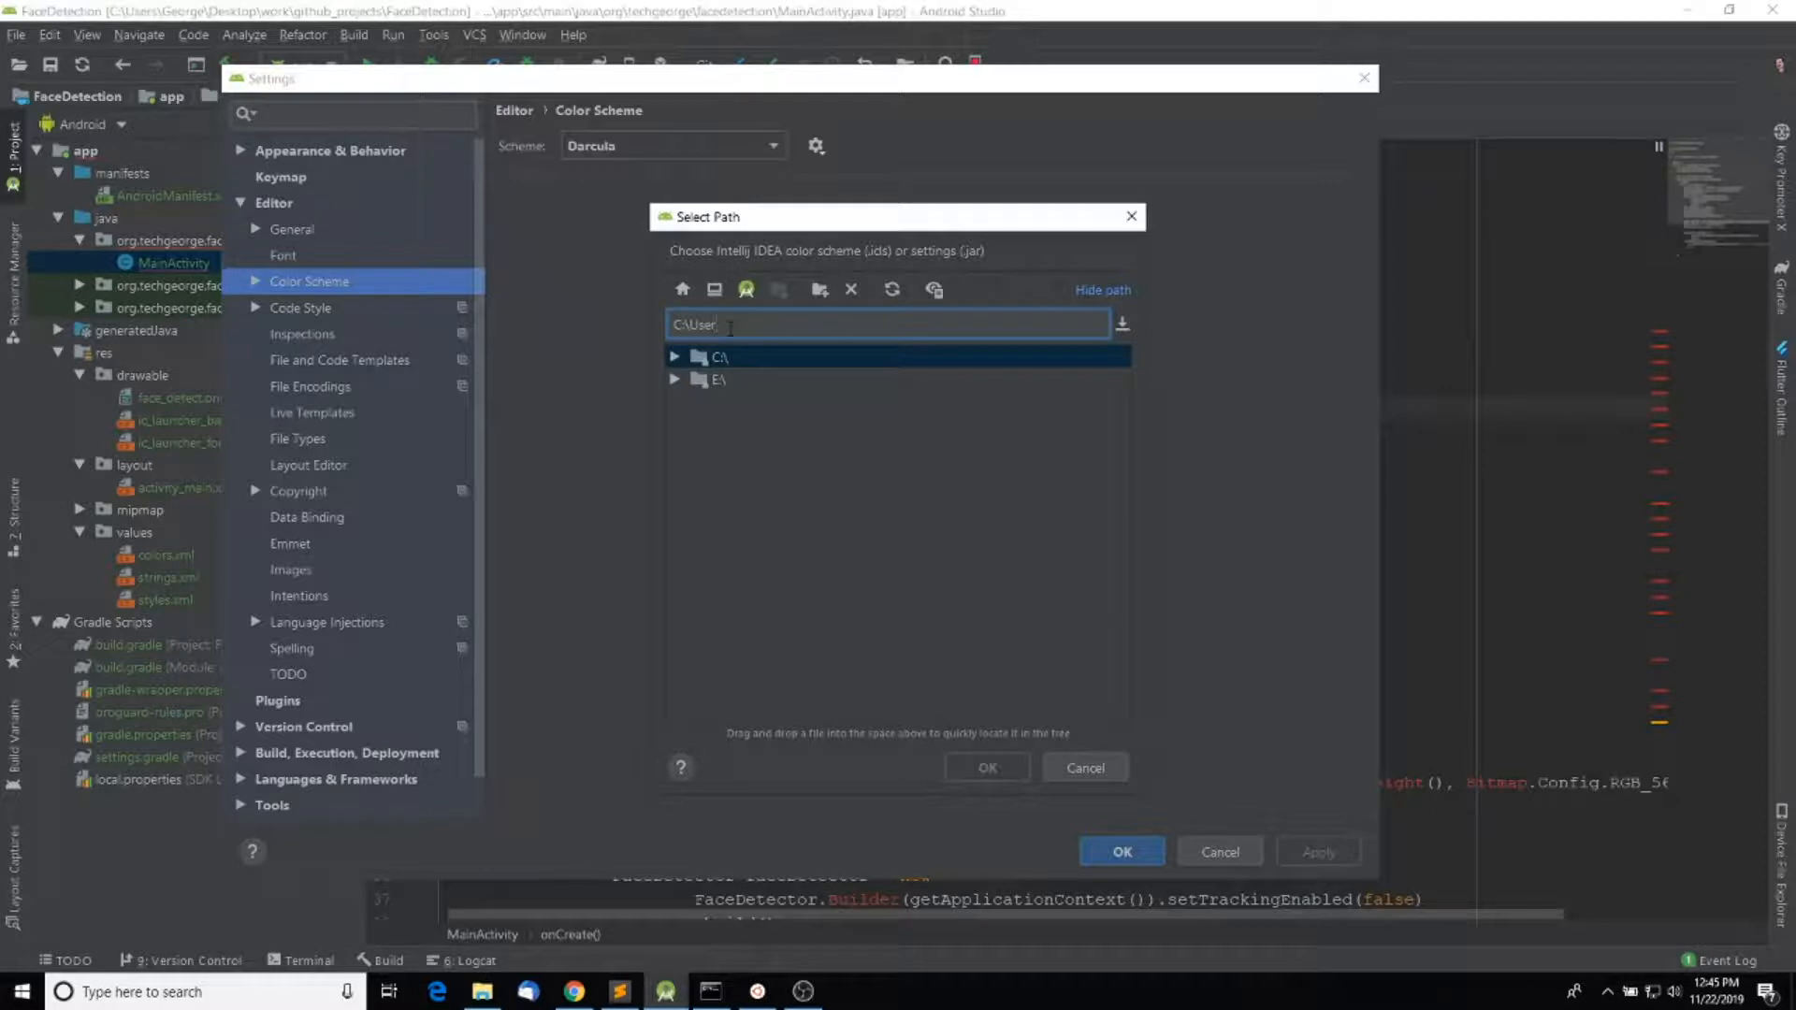
pyautogui.write('loads\\')
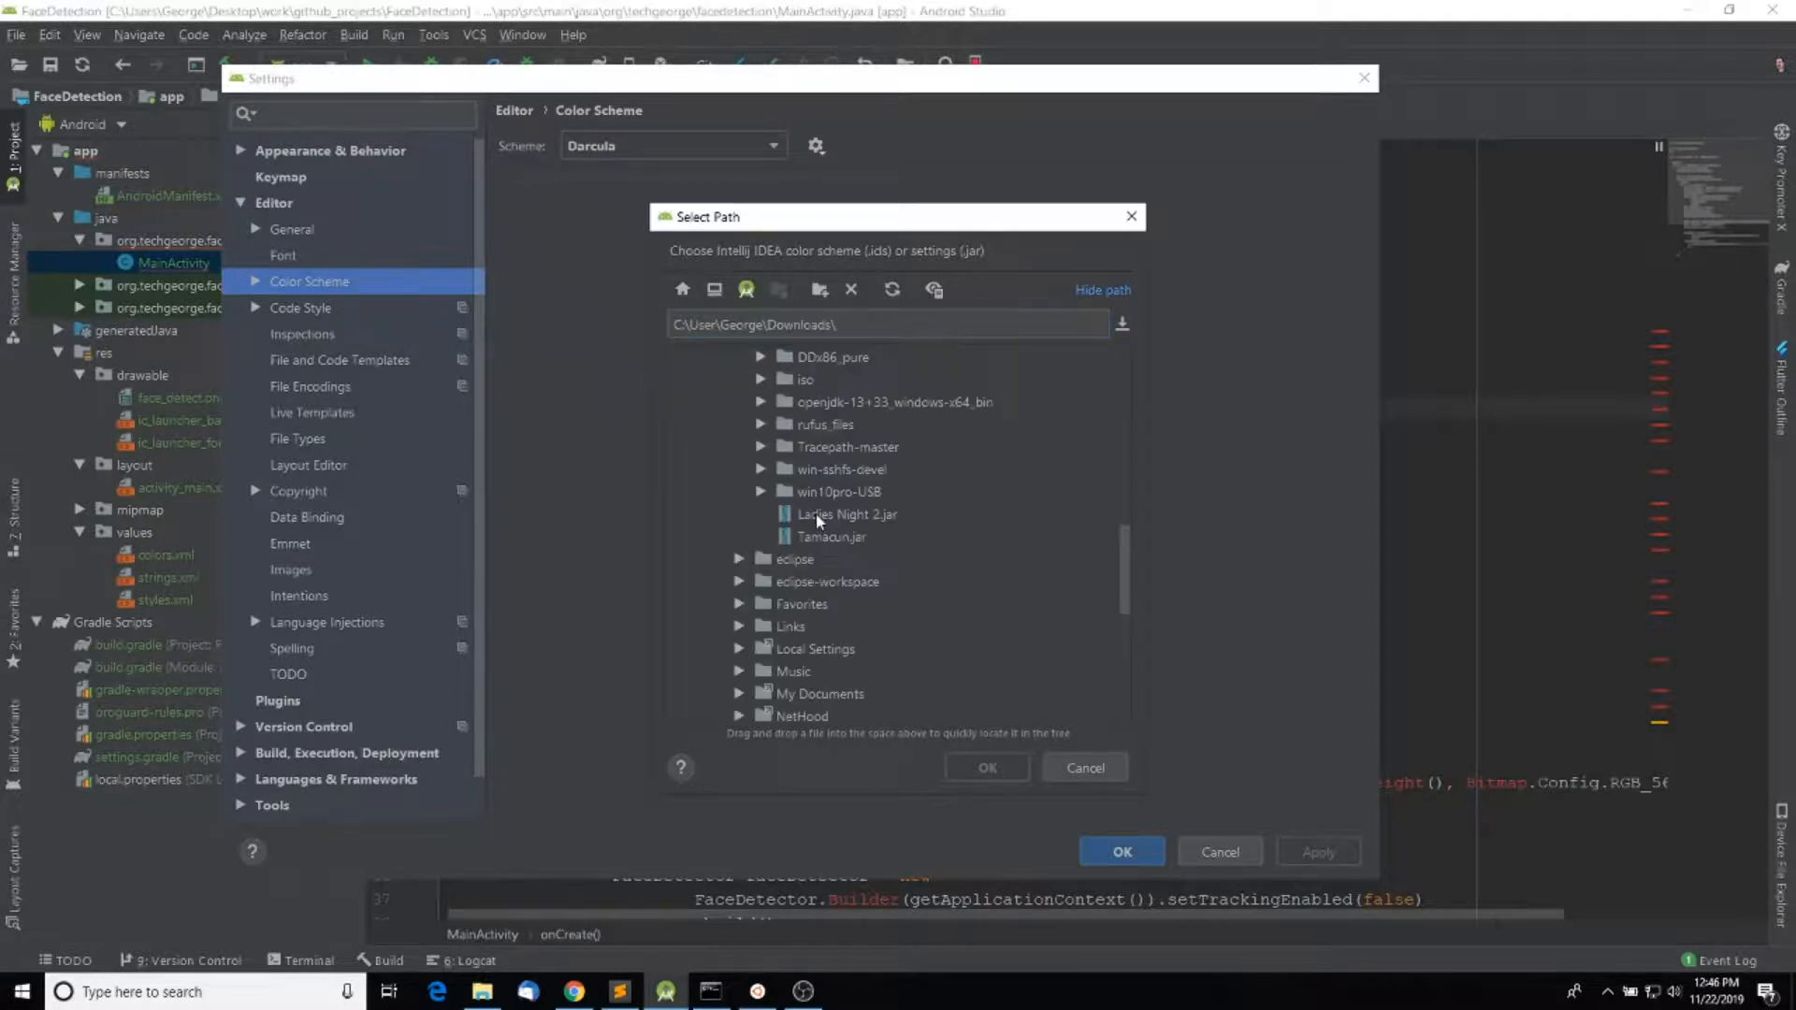
pyautogui.click(845, 512)
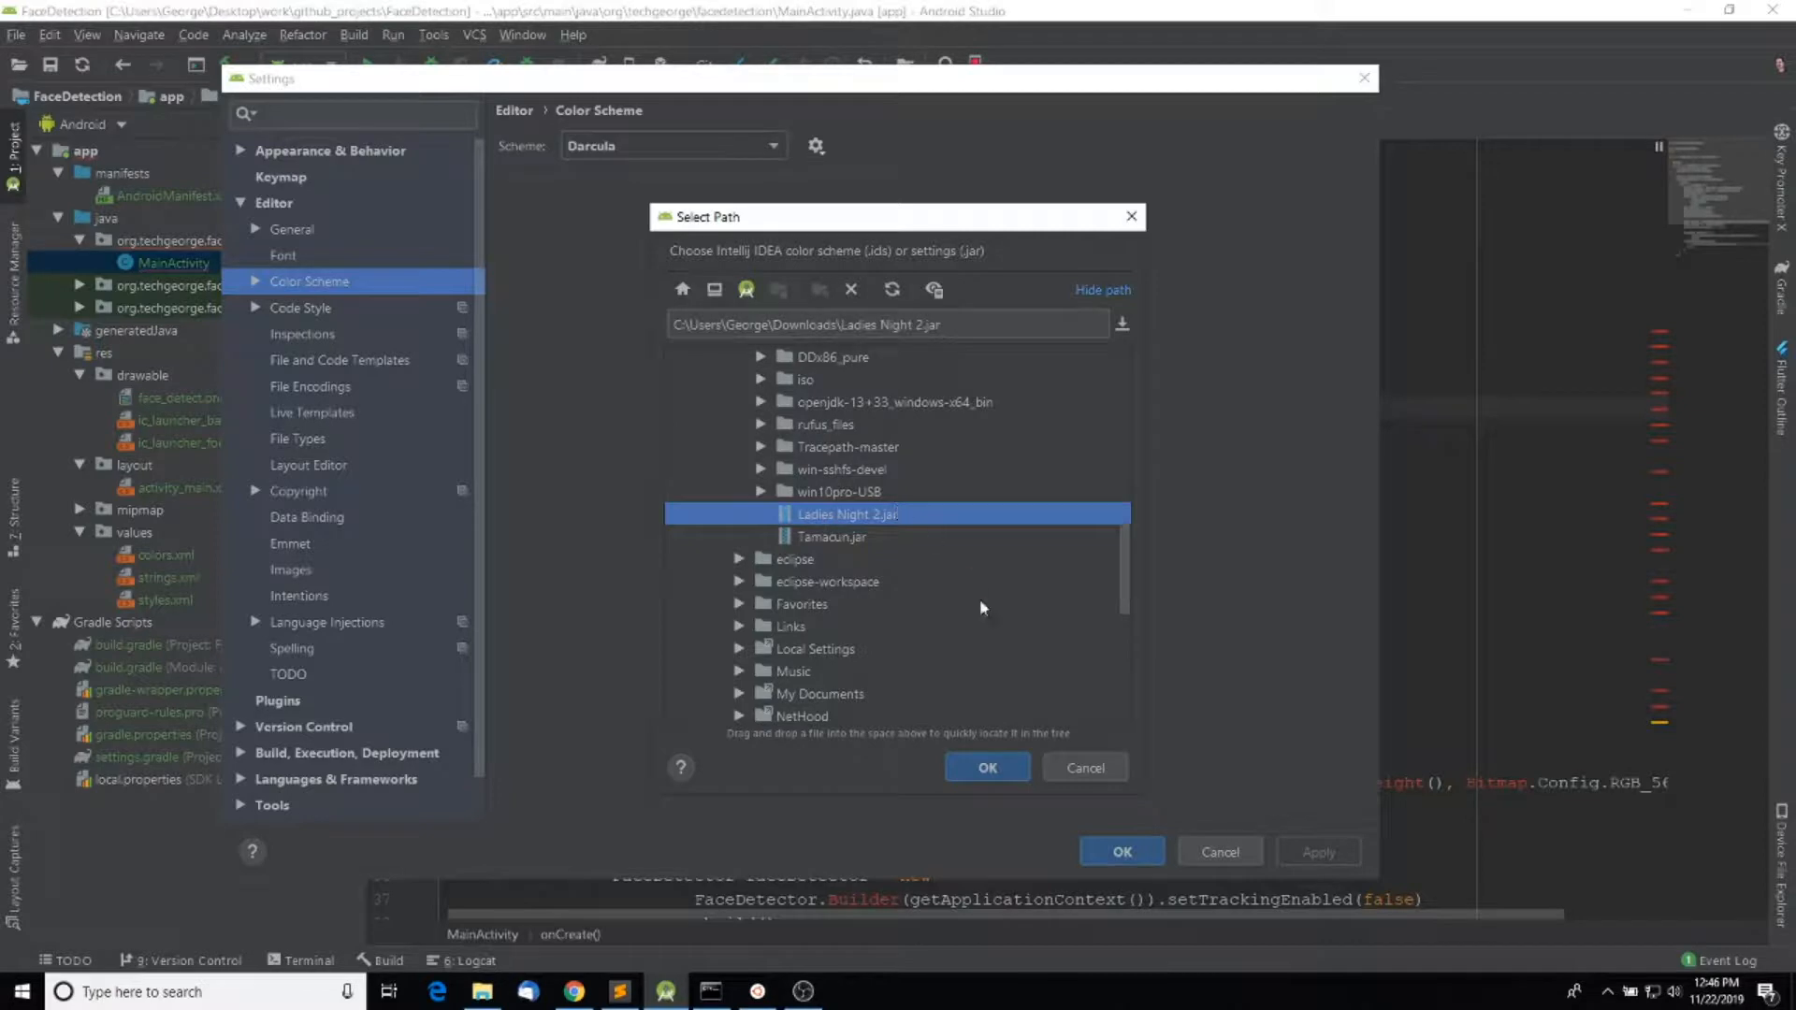
pyautogui.click(985, 767)
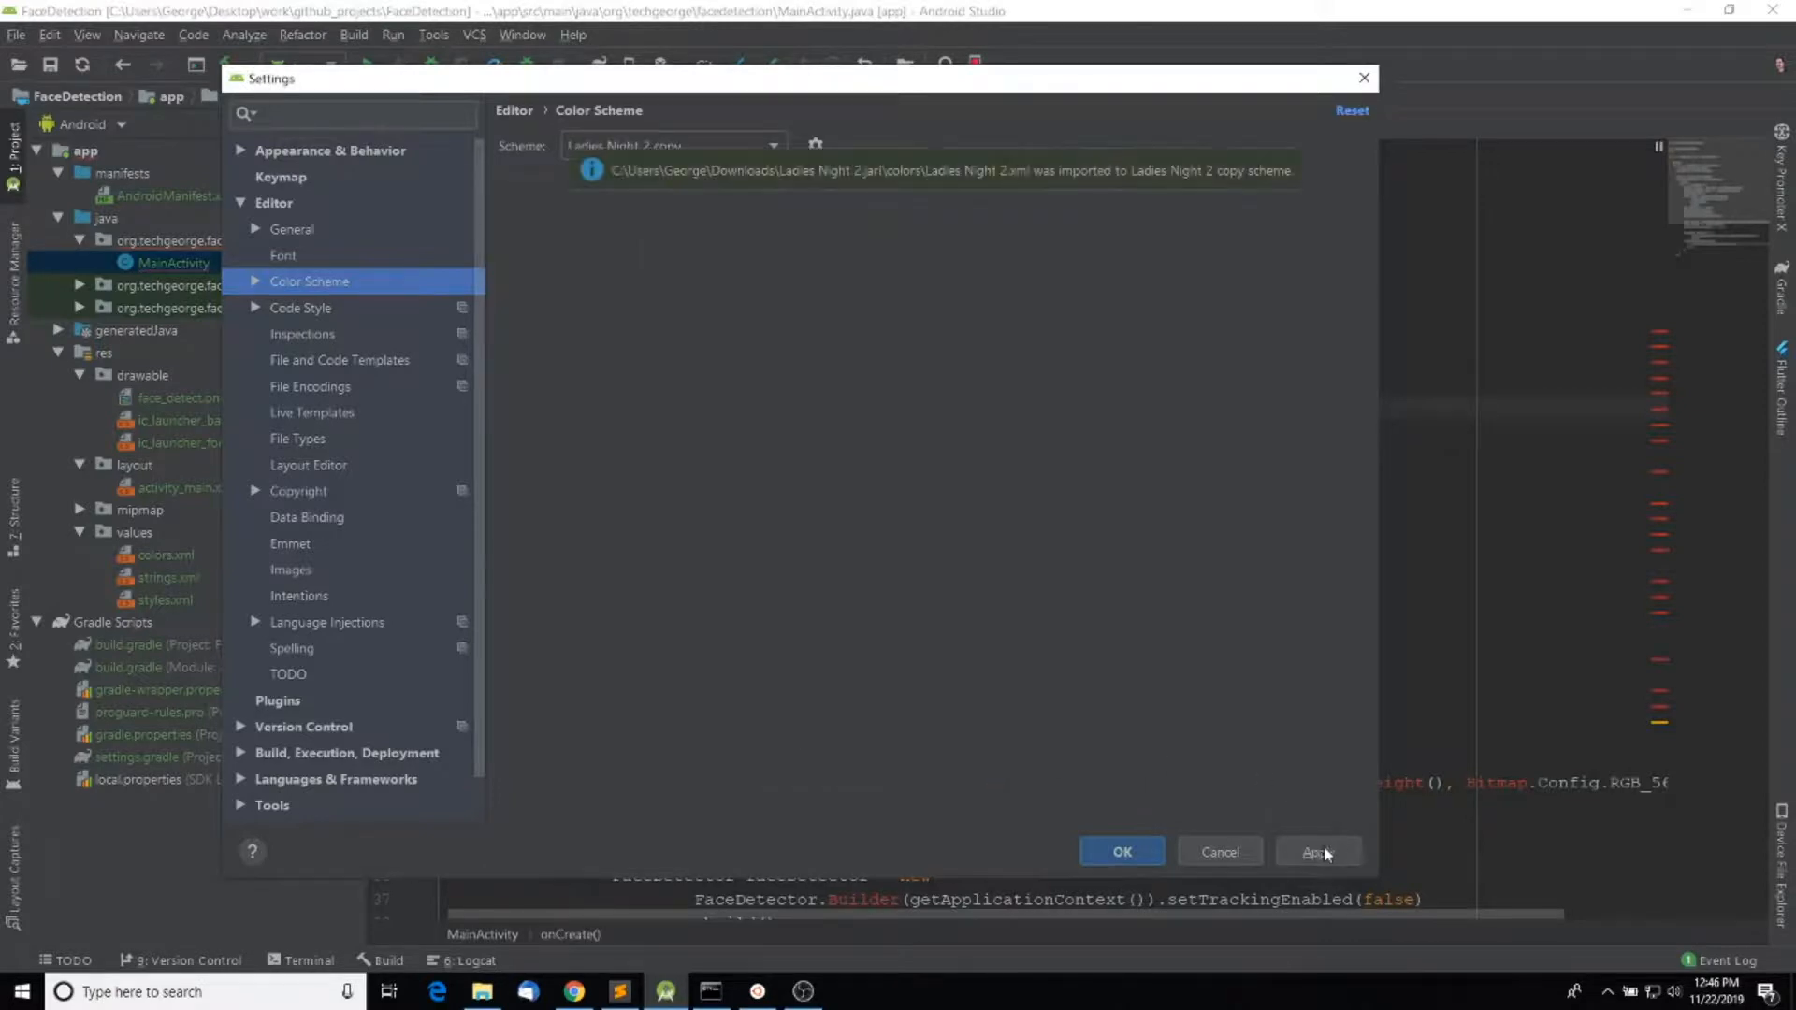
# Apply the Ladies Night 2 copy scheme and confirm to return to the editor.
pyautogui.click(1315, 852)
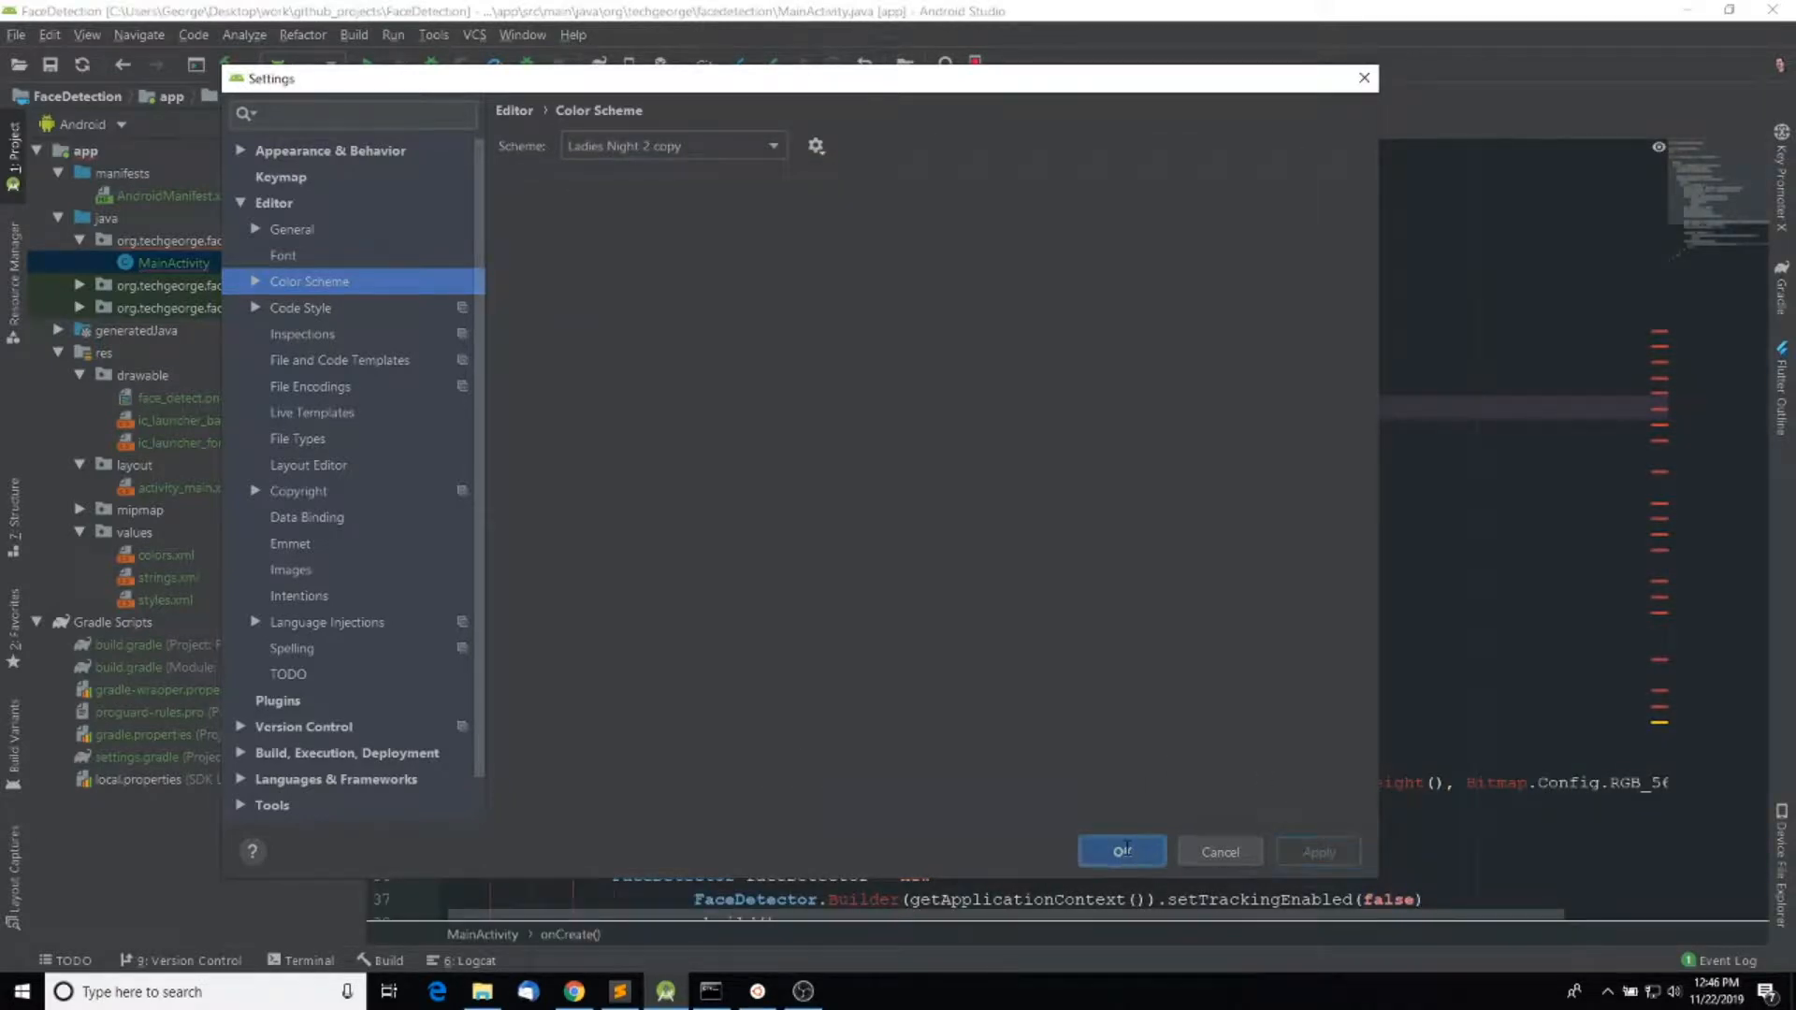
pyautogui.click(1120, 851)
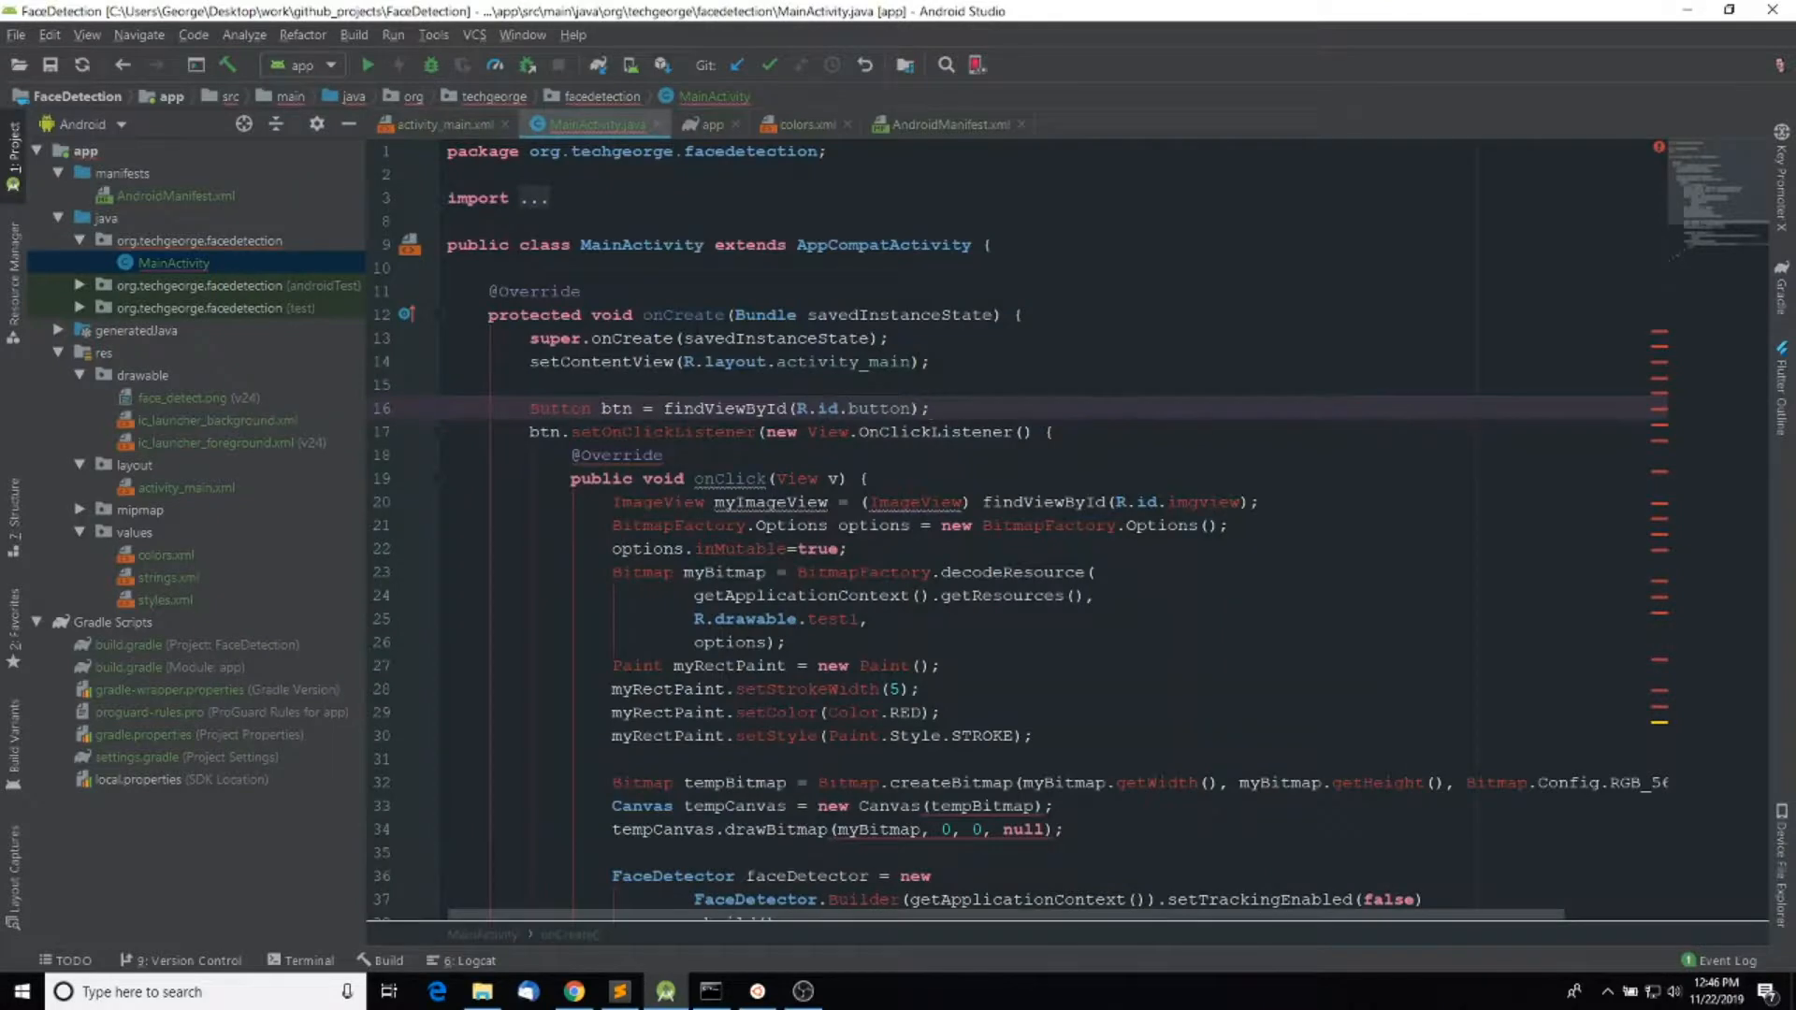